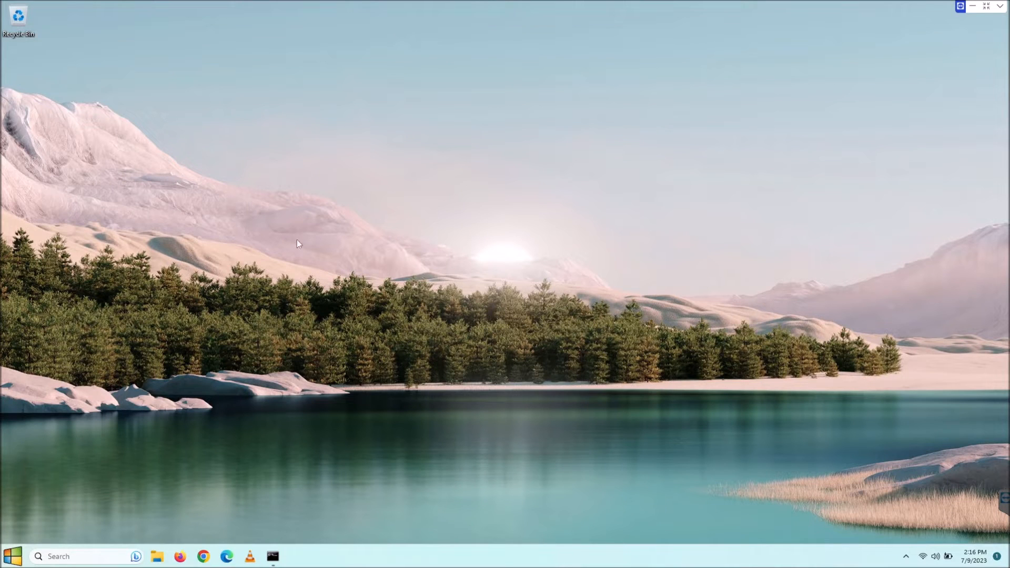
mouse_move(113, 217)
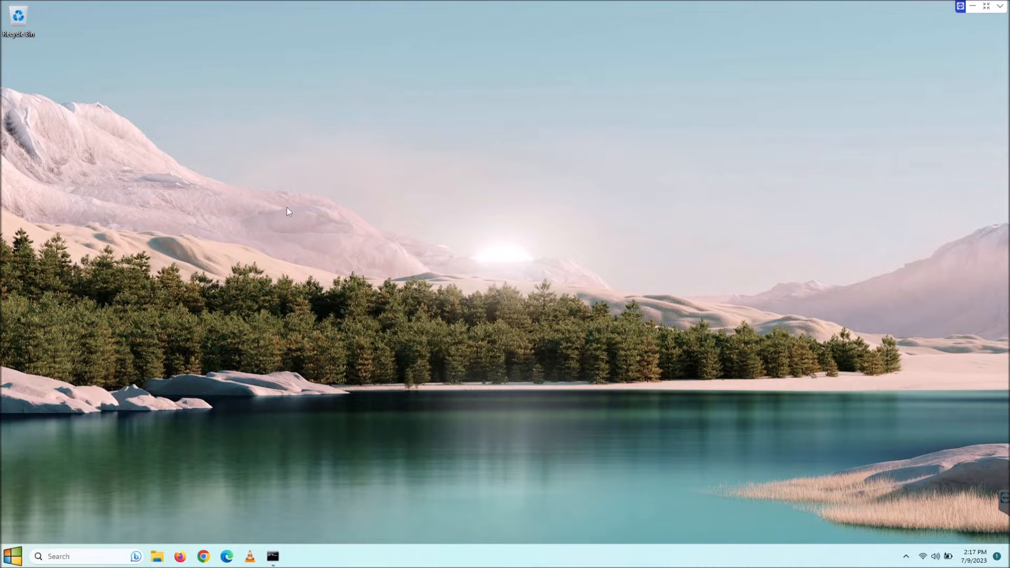
mouse_move(253, 156)
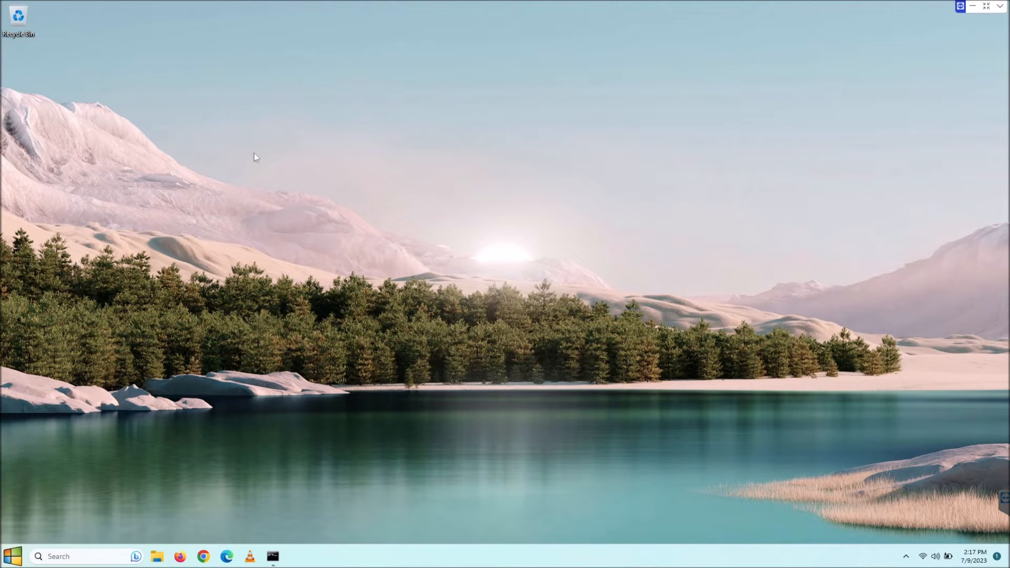
mouse_move(71, 488)
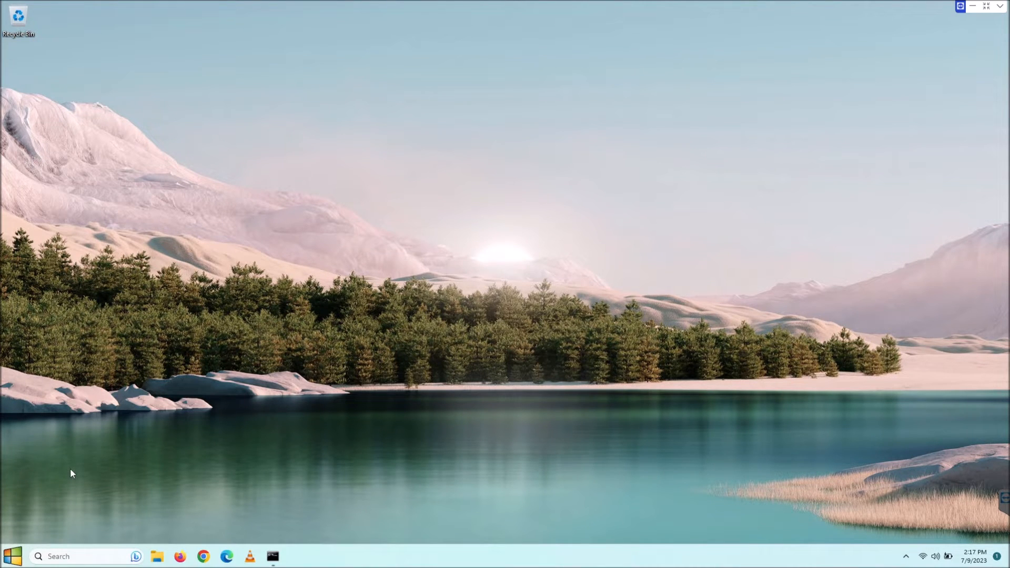
mouse_move(44, 493)
type("cmd")
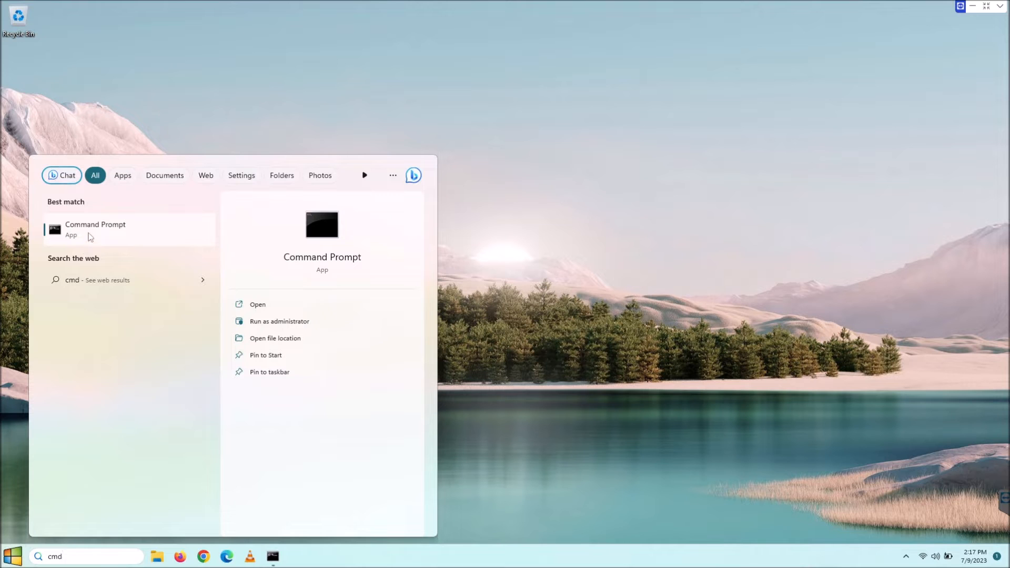
Run the Command Prompt search result as administrator.
right_click(92, 235)
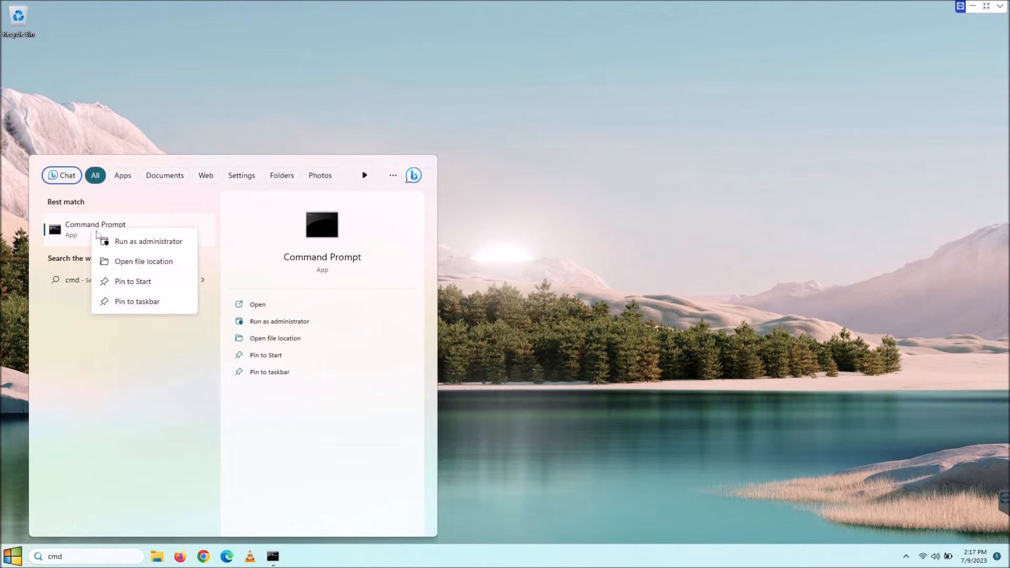
left_click(149, 241)
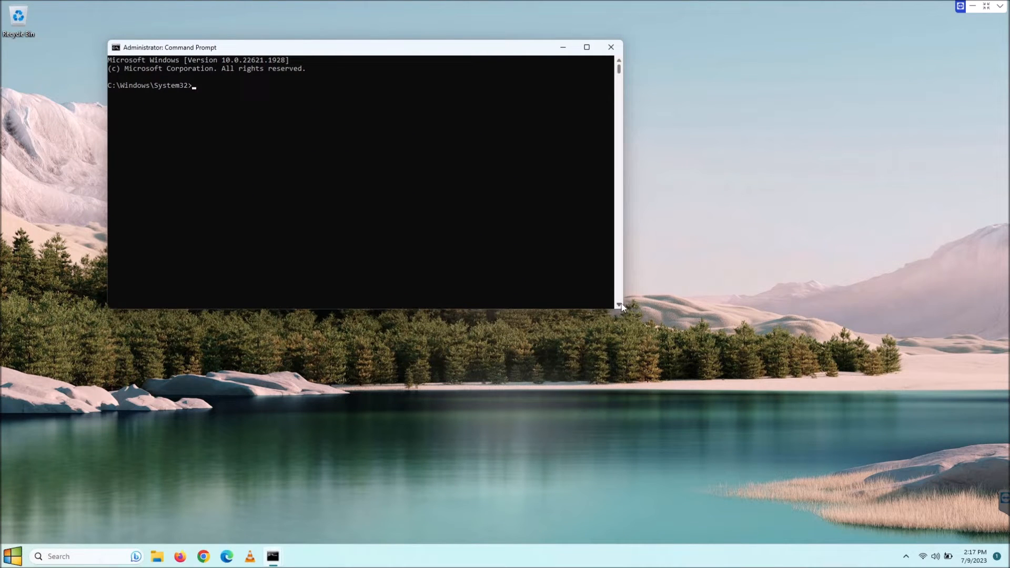
Enlarge the administrator window and type 'sfc /scannow' at the prompt without running it.
left_click_drag(620, 307, 738, 417)
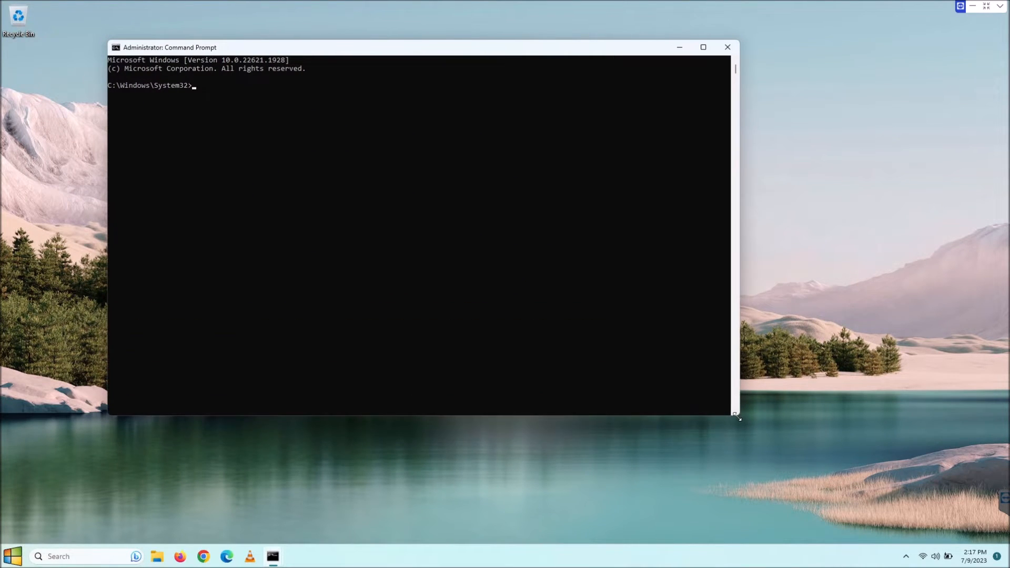
mouse_move(214, 122)
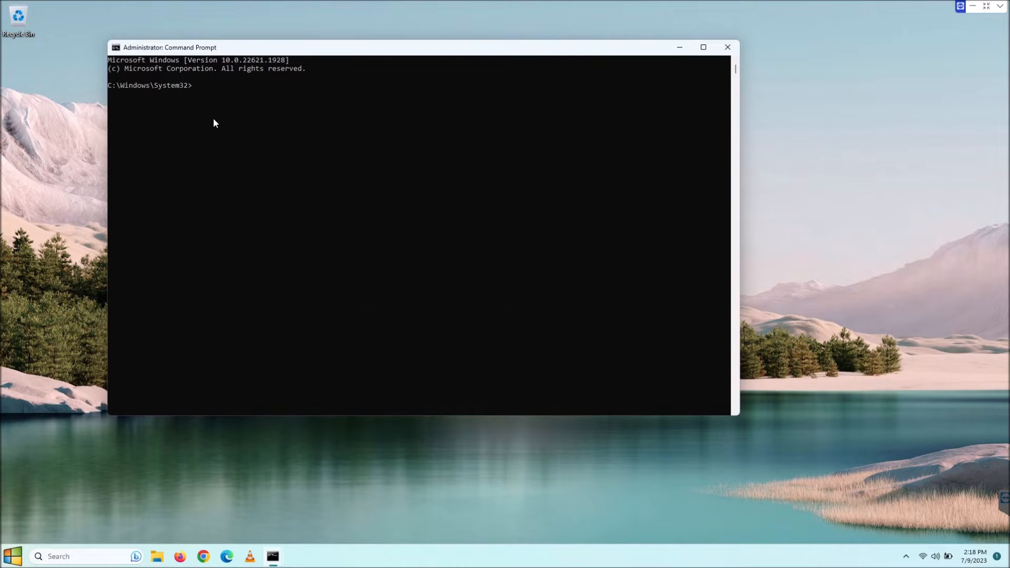
type("s")
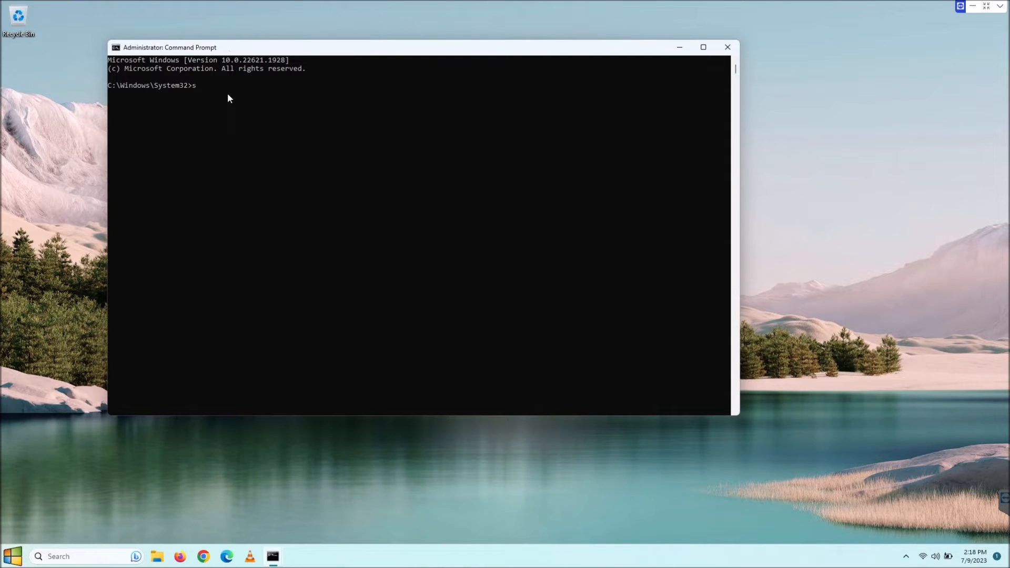
type("fc")
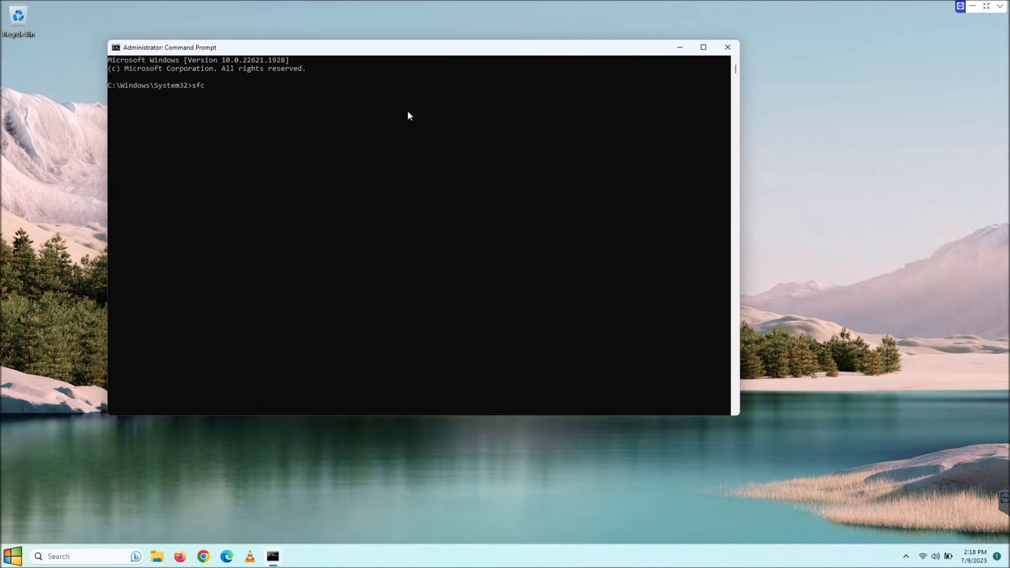
type("/scan")
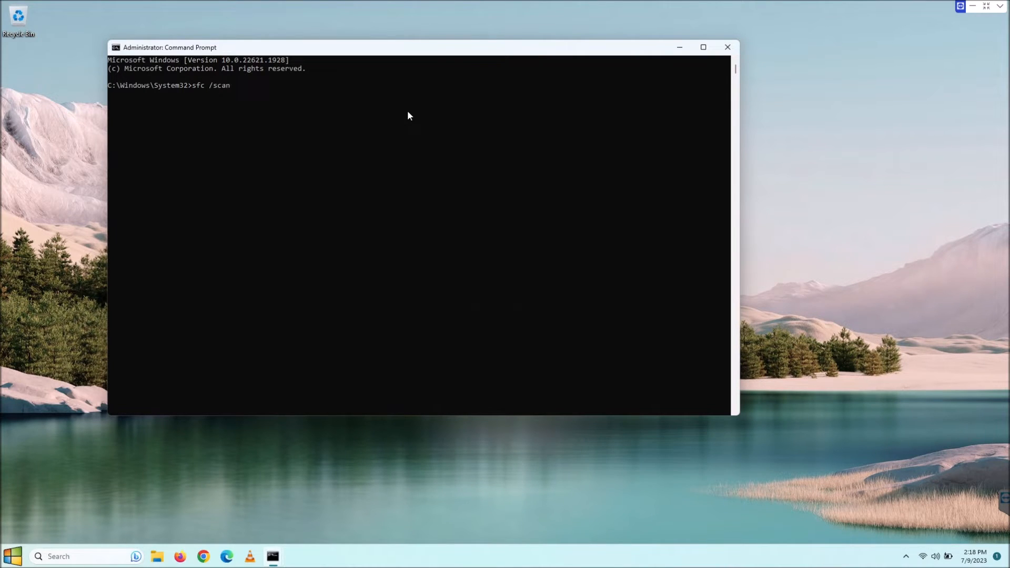
type("now")
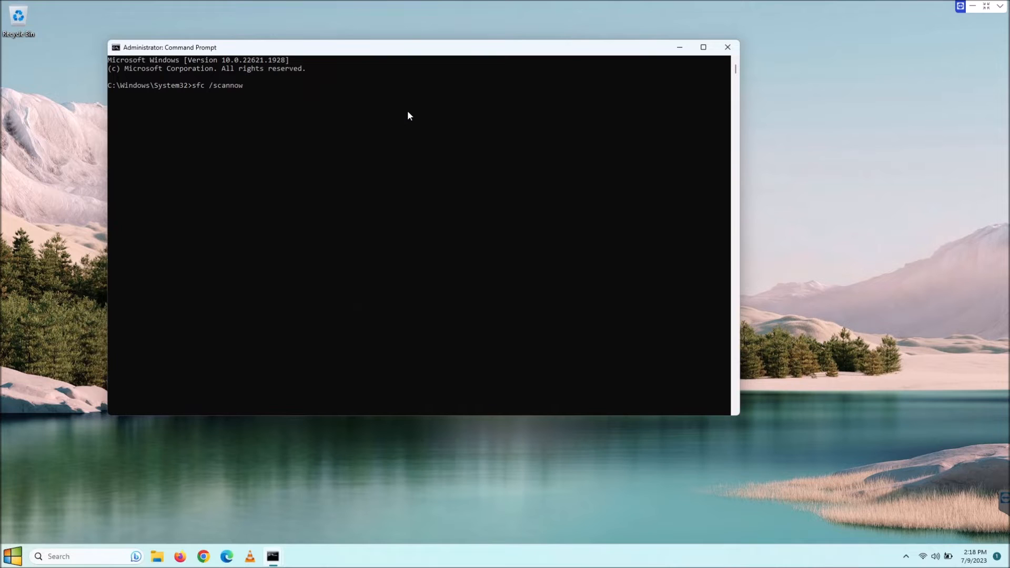
mouse_move(184, 96)
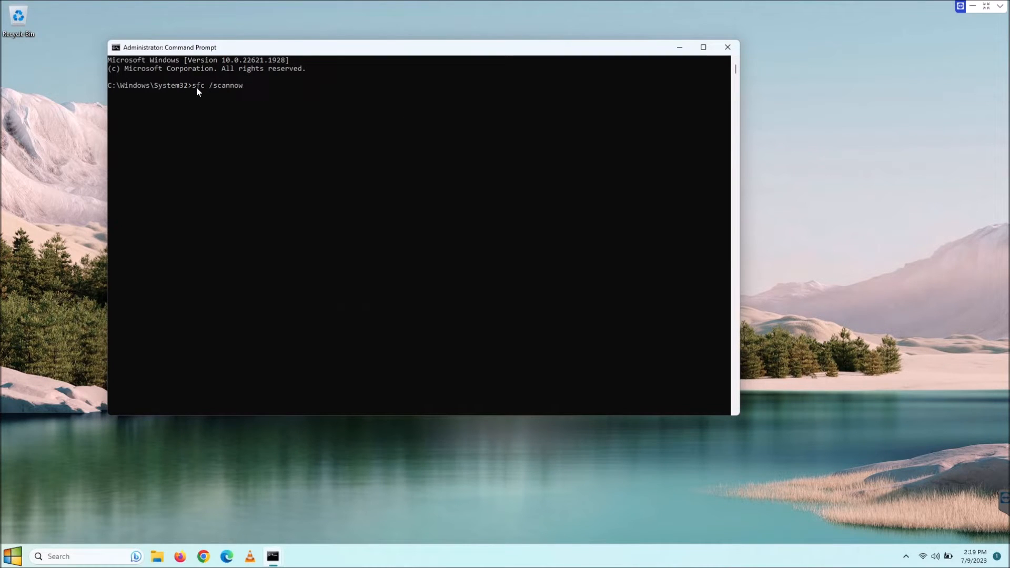
mouse_move(116, 95)
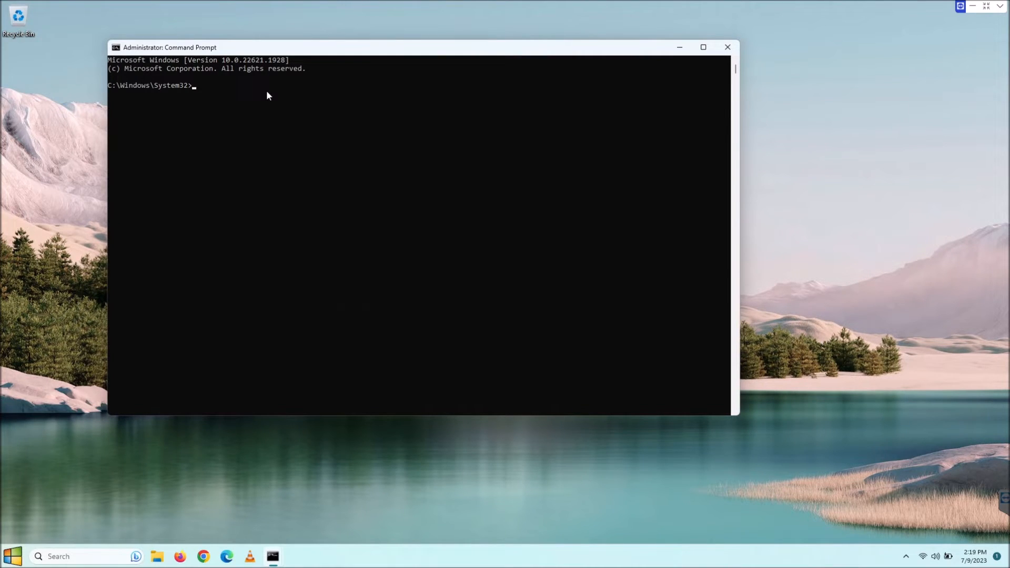
Try switching to drive D:, then clear the screen with cls.
type("d")
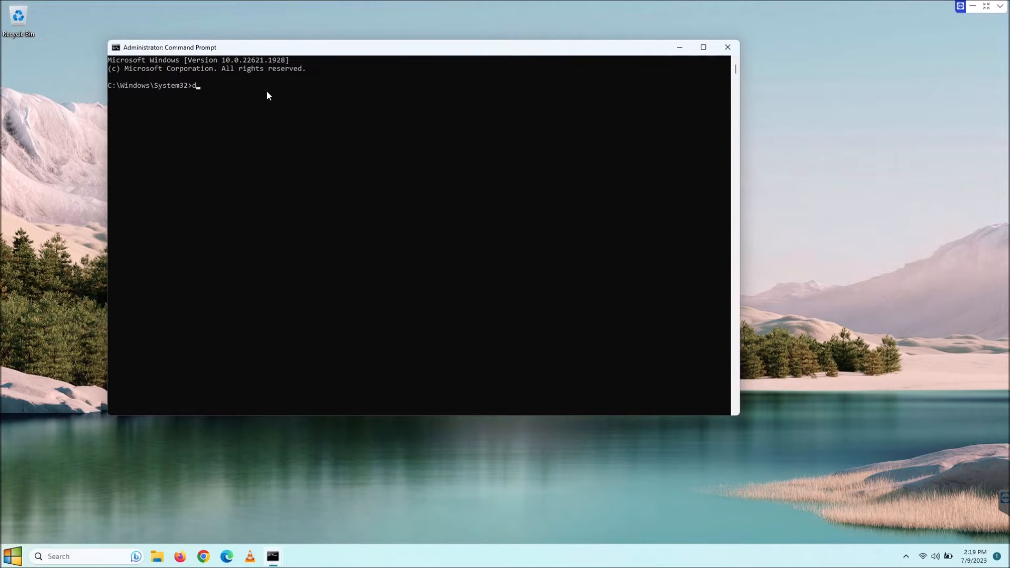
type(":")
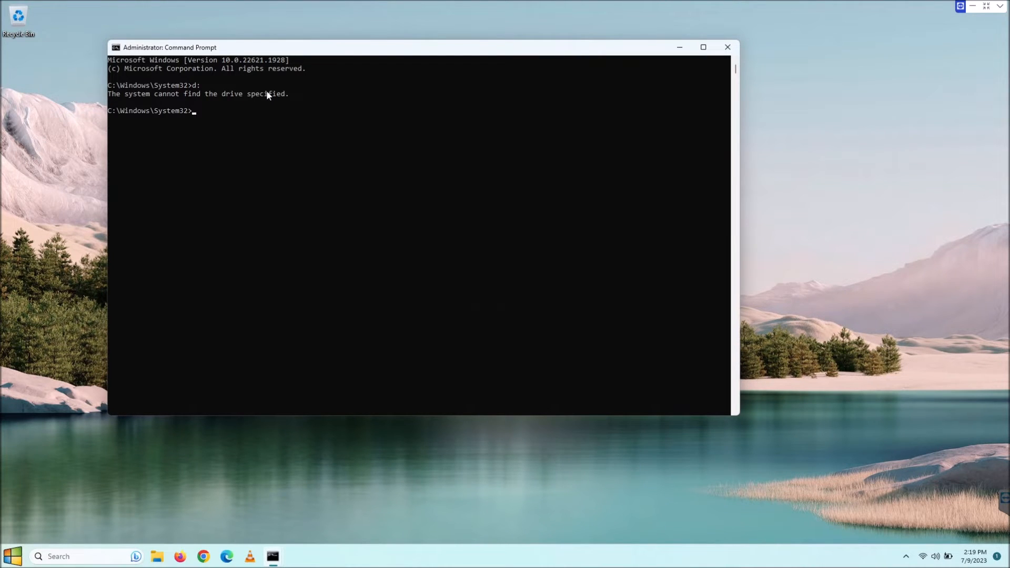
type("cls")
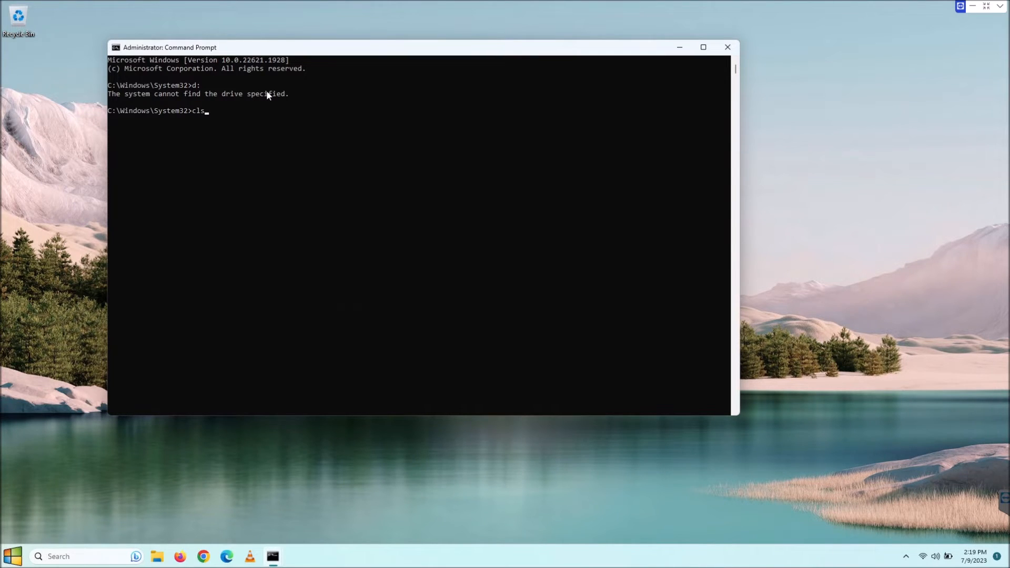
key("Enter")
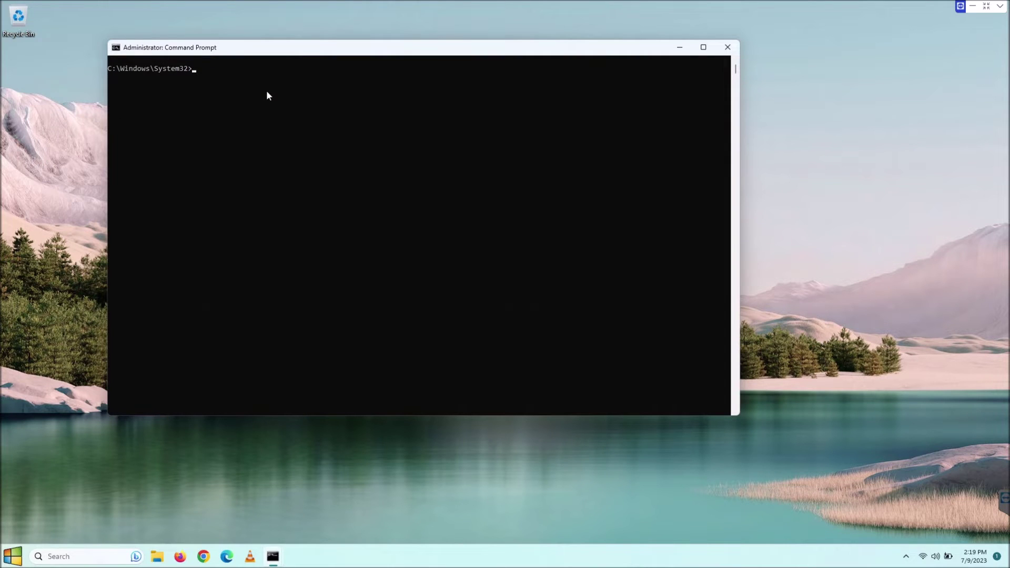
mouse_move(567, 238)
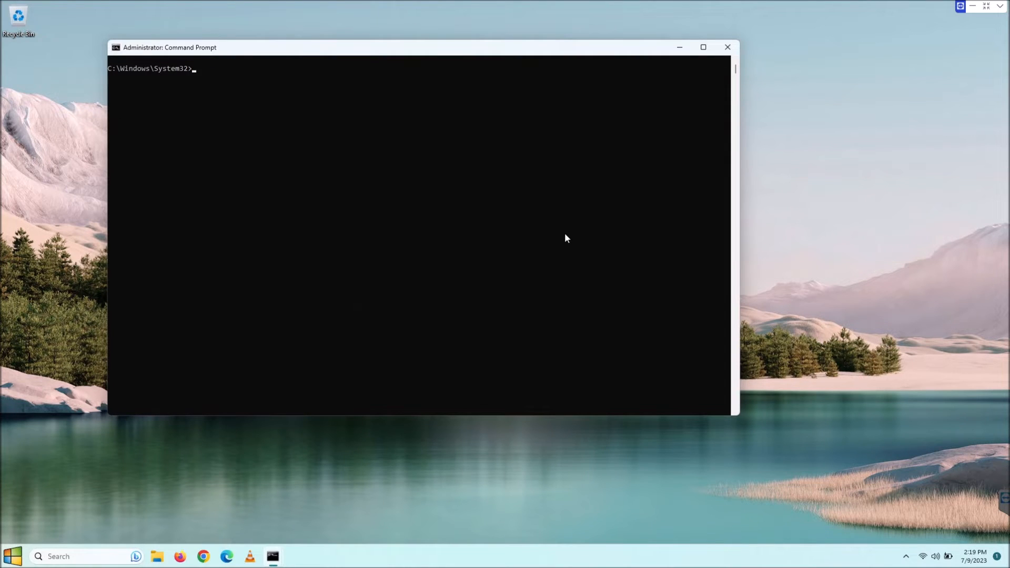
Run 'sfc /scannow' to start verifying system files.
type("sfc")
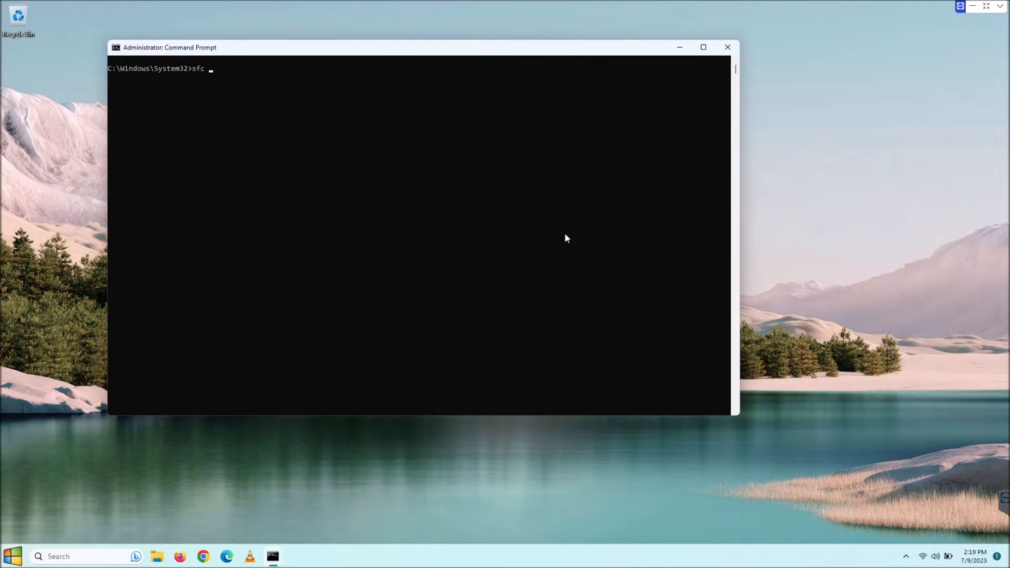
type("/")
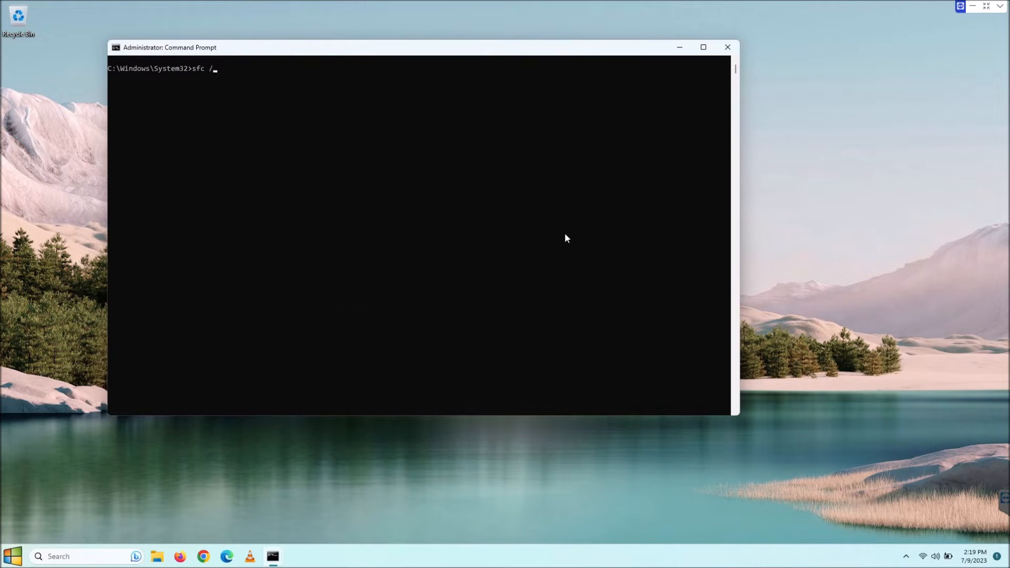
type("scannow")
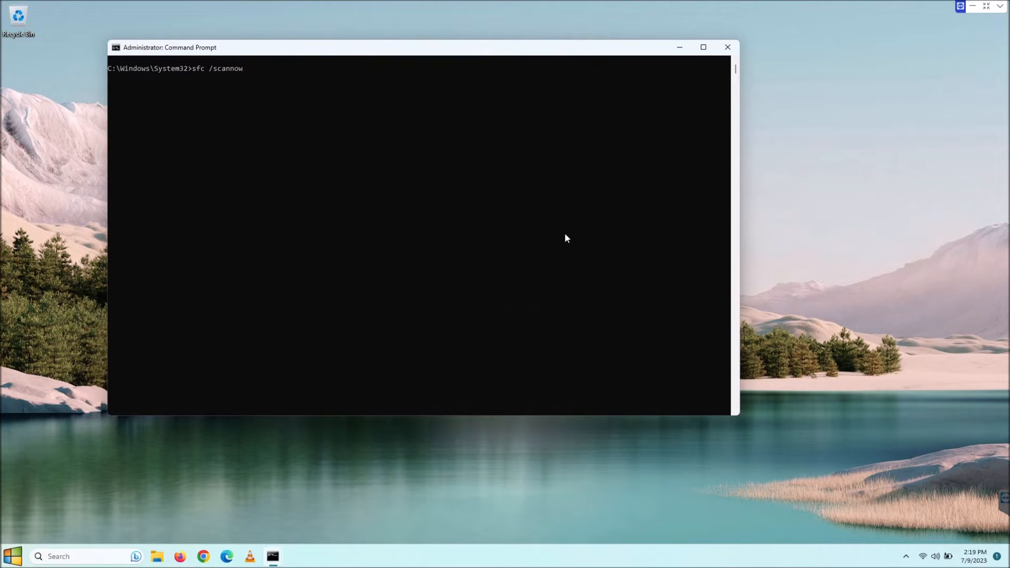
key("Enter")
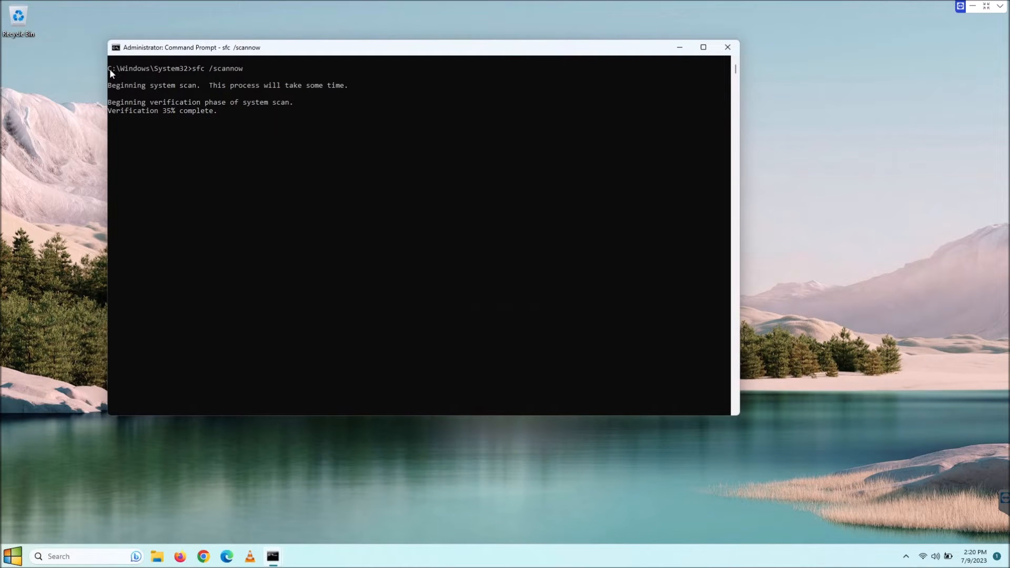
mouse_move(256, 115)
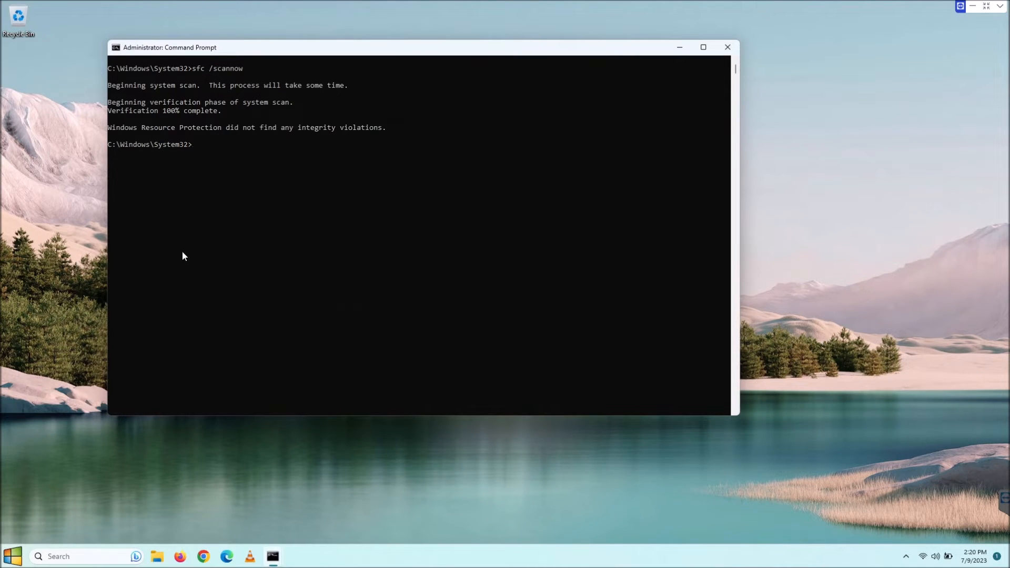
mouse_move(184, 261)
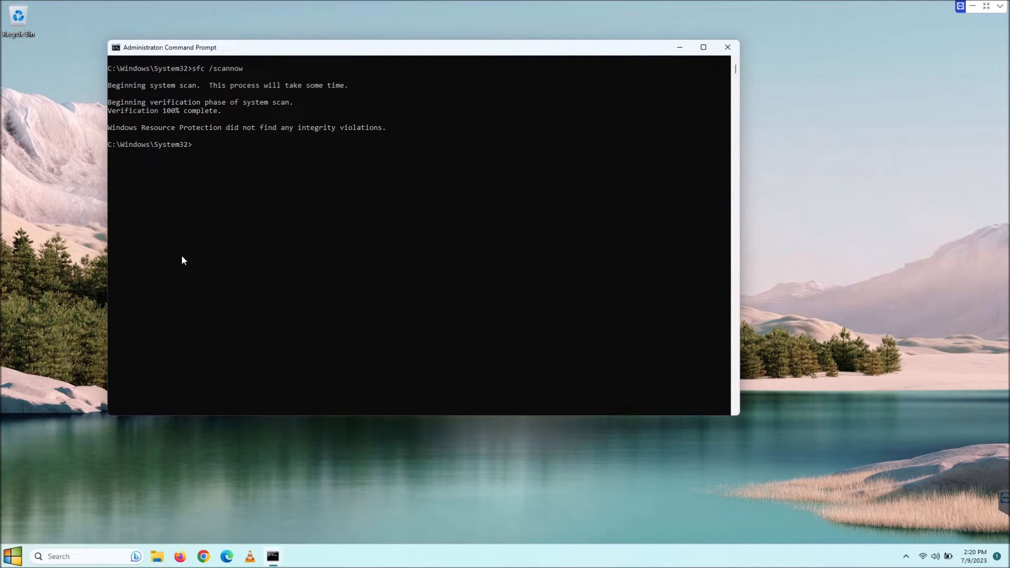
mouse_move(251, 237)
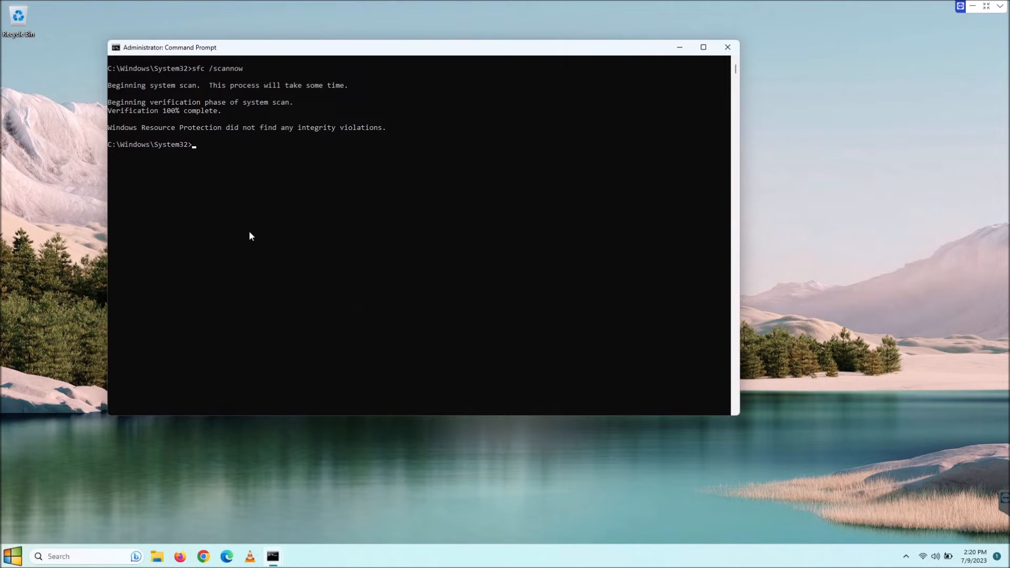
mouse_move(268, 528)
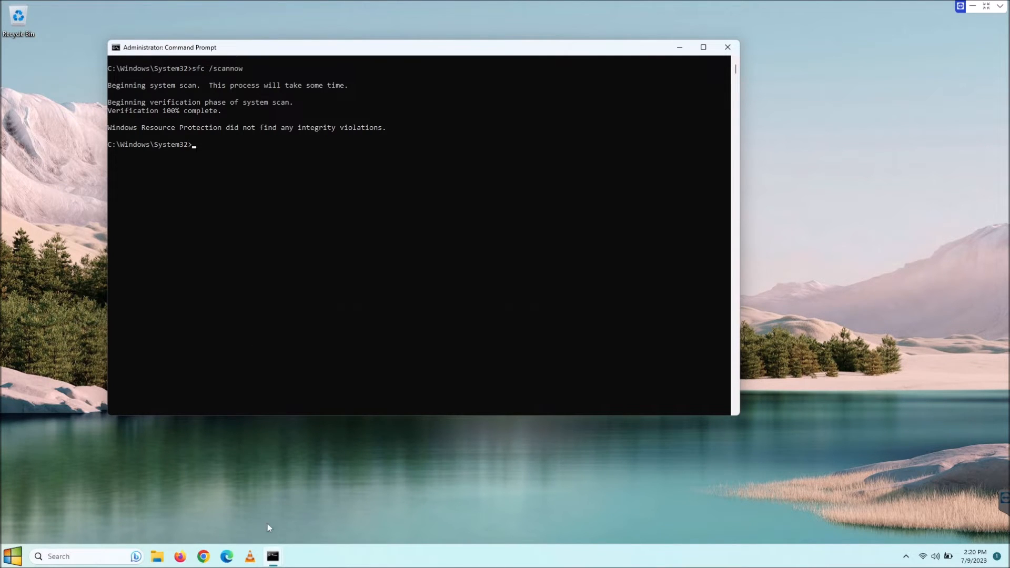
mouse_move(272, 556)
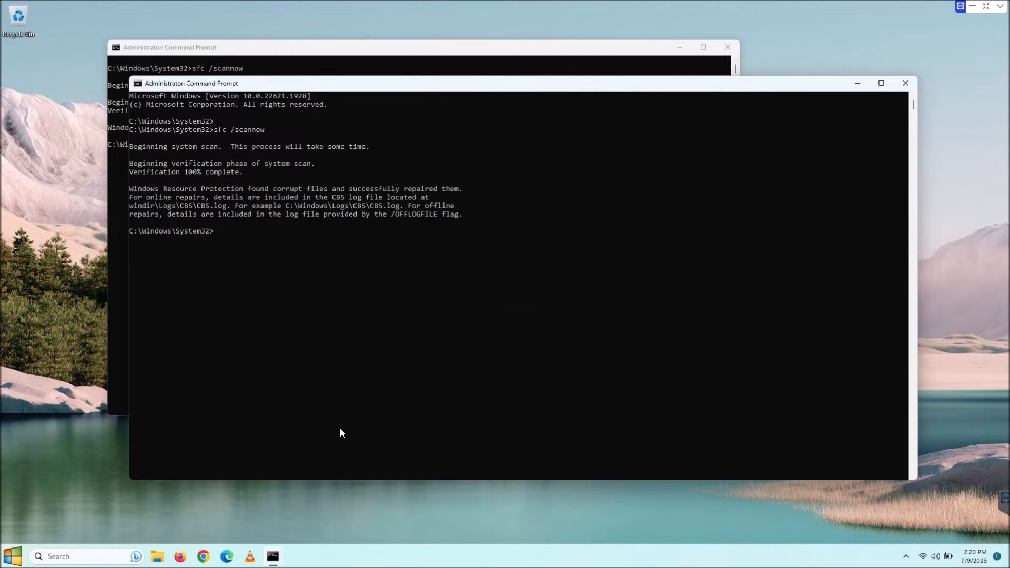
mouse_move(366, 182)
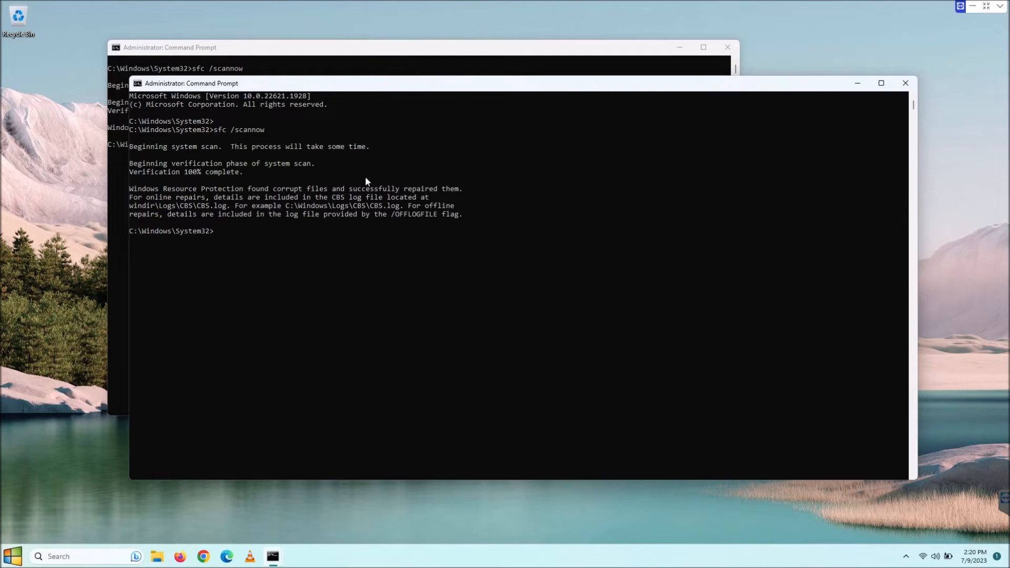
mouse_move(258, 292)
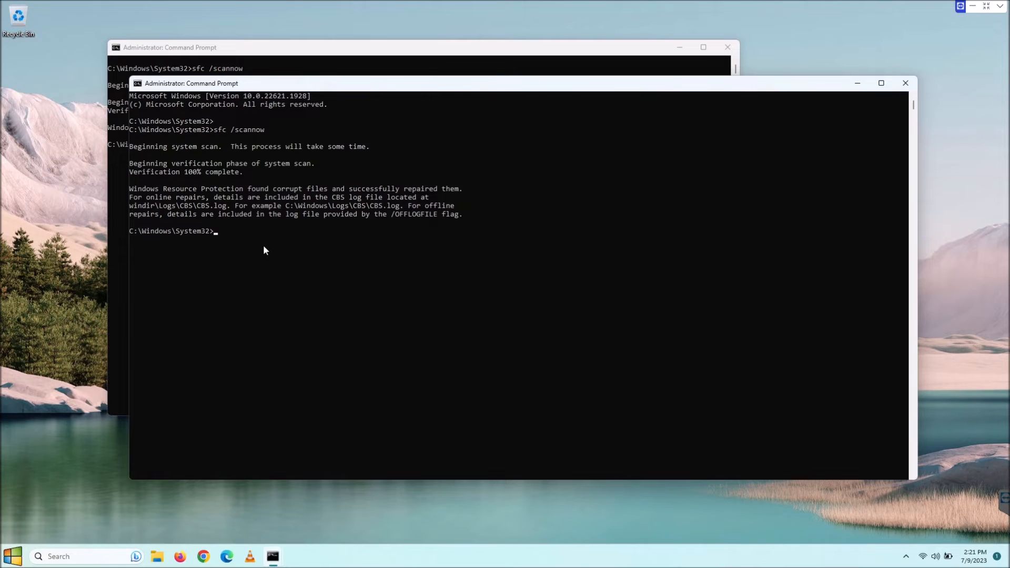
mouse_move(263, 260)
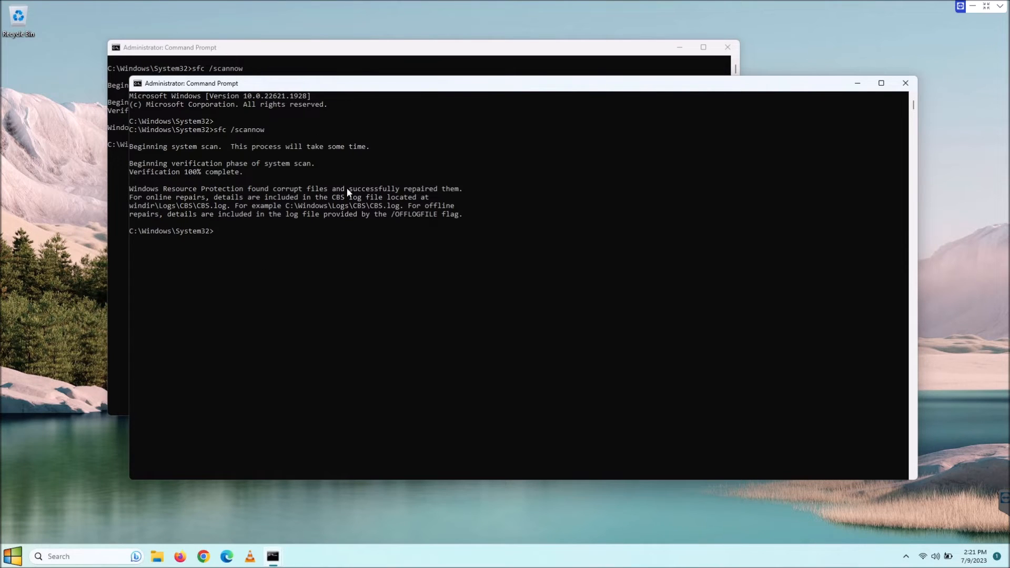
mouse_move(642, 131)
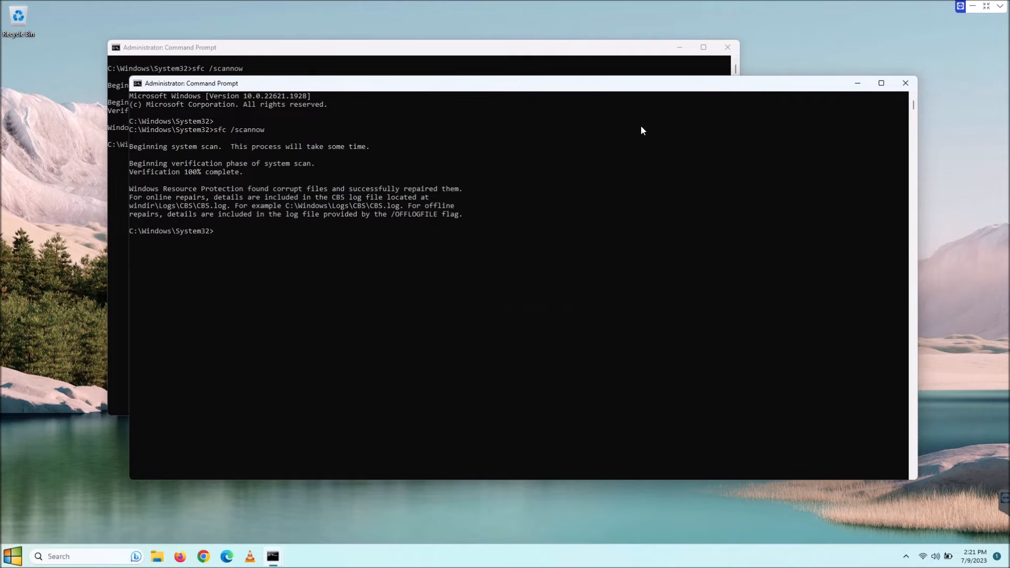
mouse_move(906, 84)
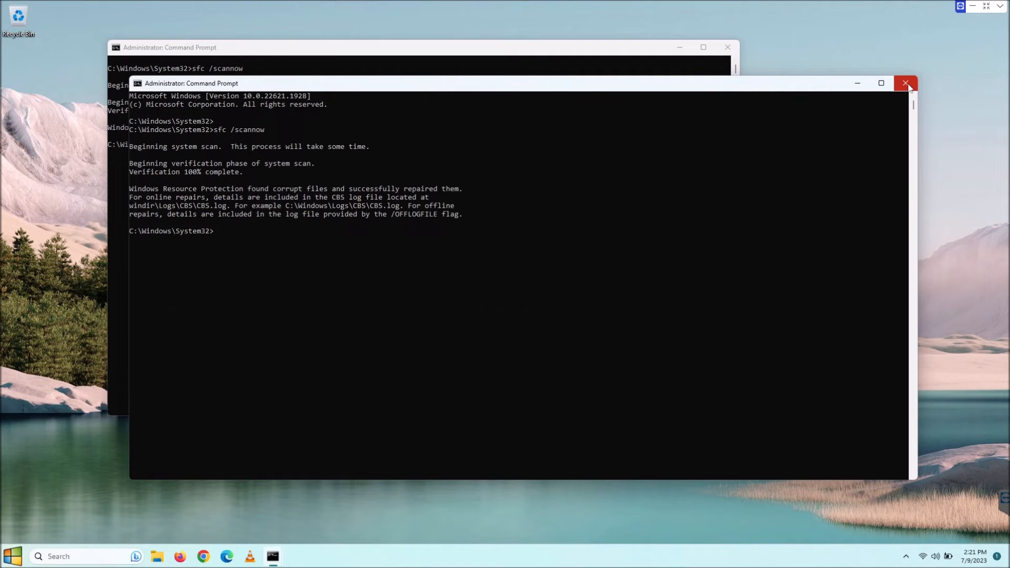
Close the extra Command Prompt window whose scan repaired files.
left_click(906, 83)
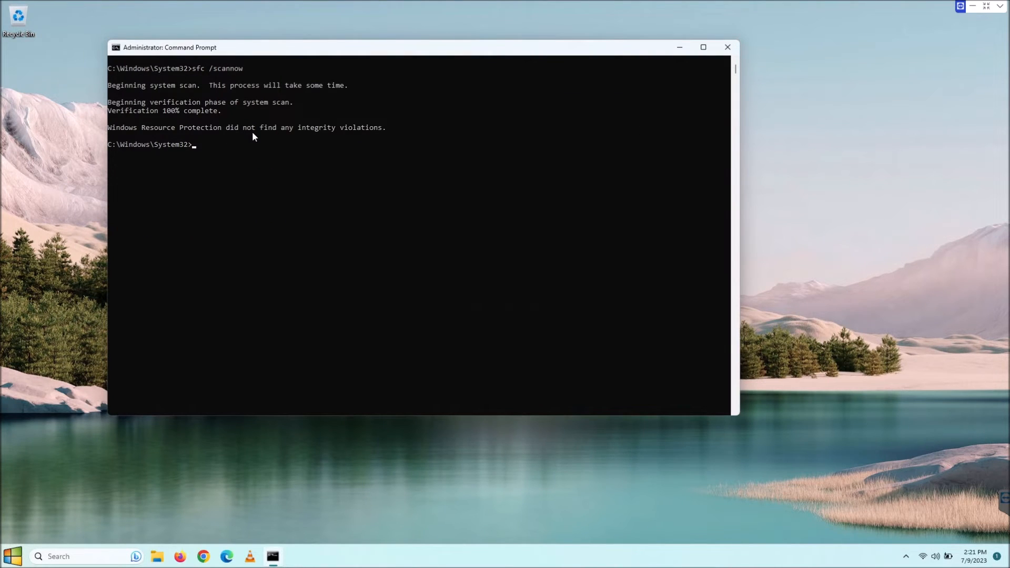
mouse_move(218, 147)
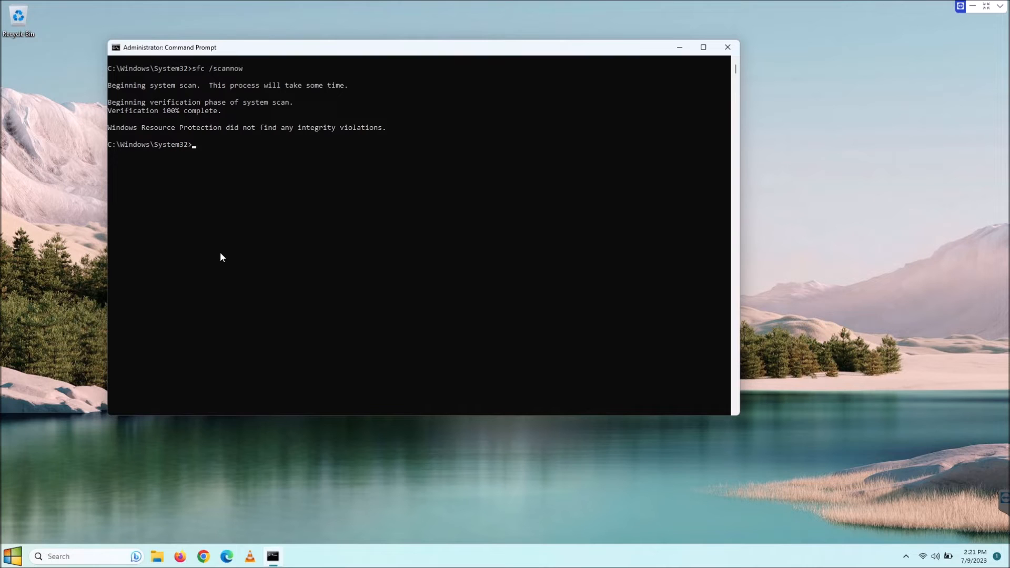
Run chkdsk and wait for the file system scan to report no problems.
type("chkds")
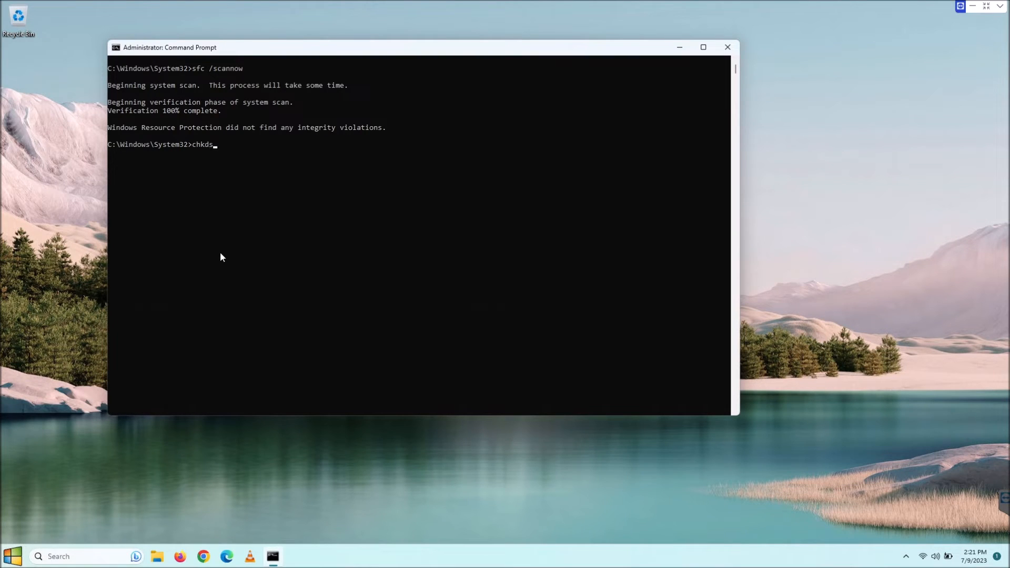
type("k")
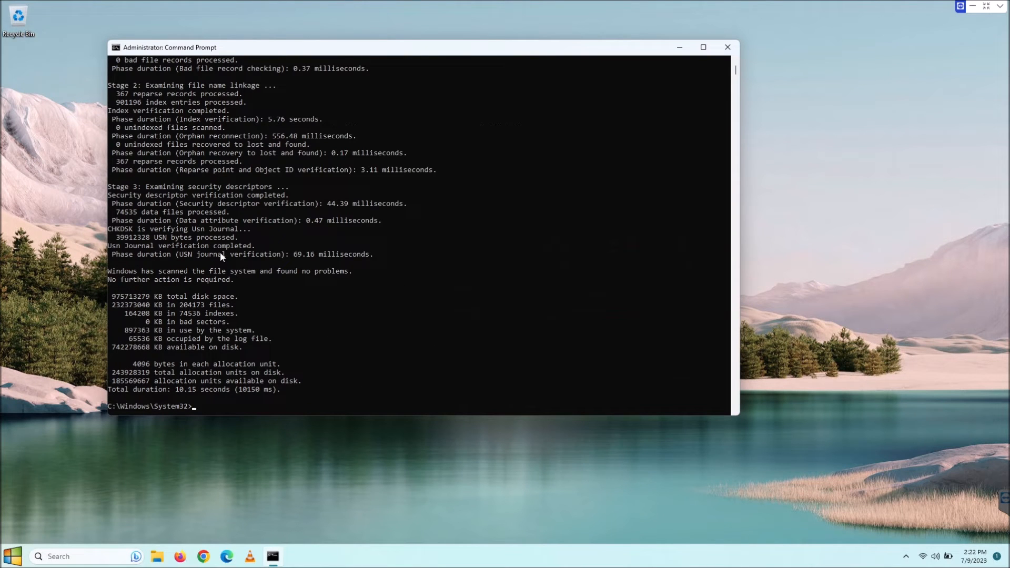
mouse_move(330, 309)
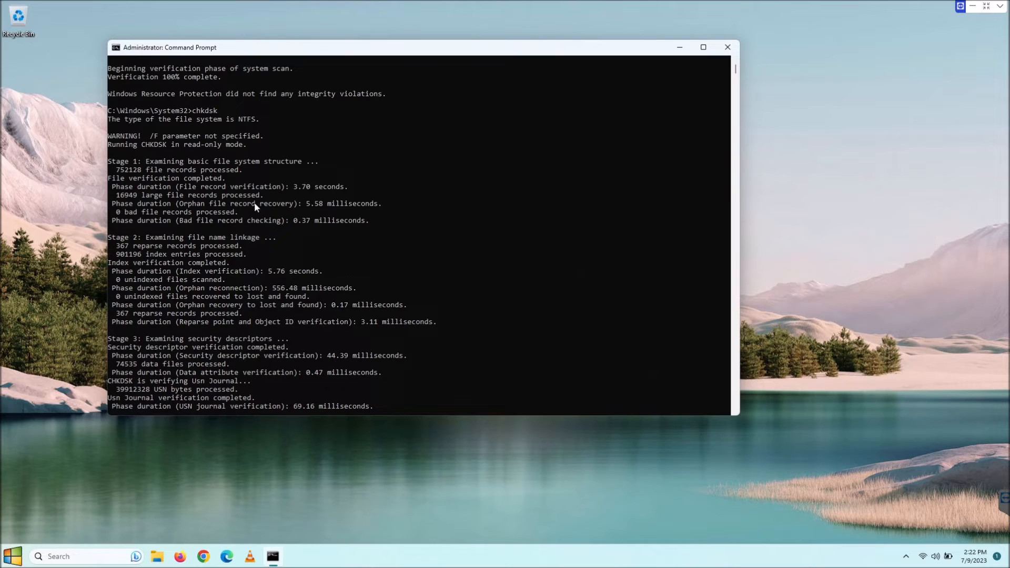
mouse_move(159, 173)
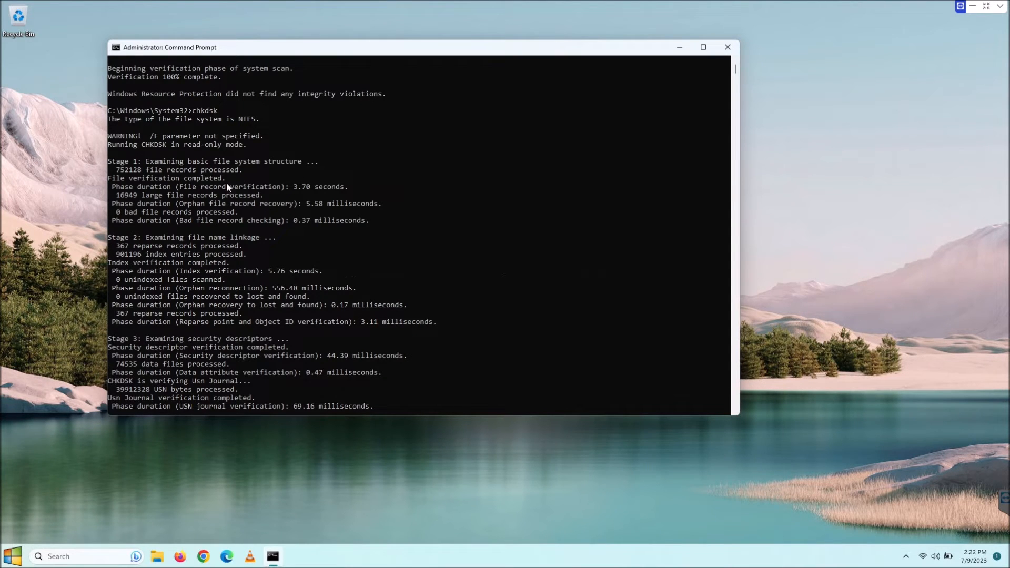
mouse_move(326, 289)
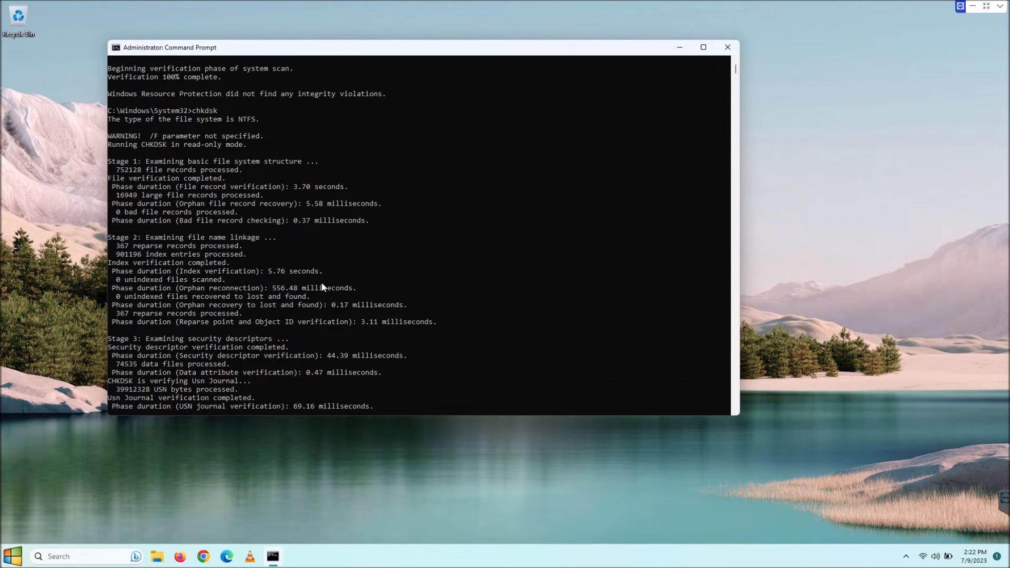
mouse_move(224, 233)
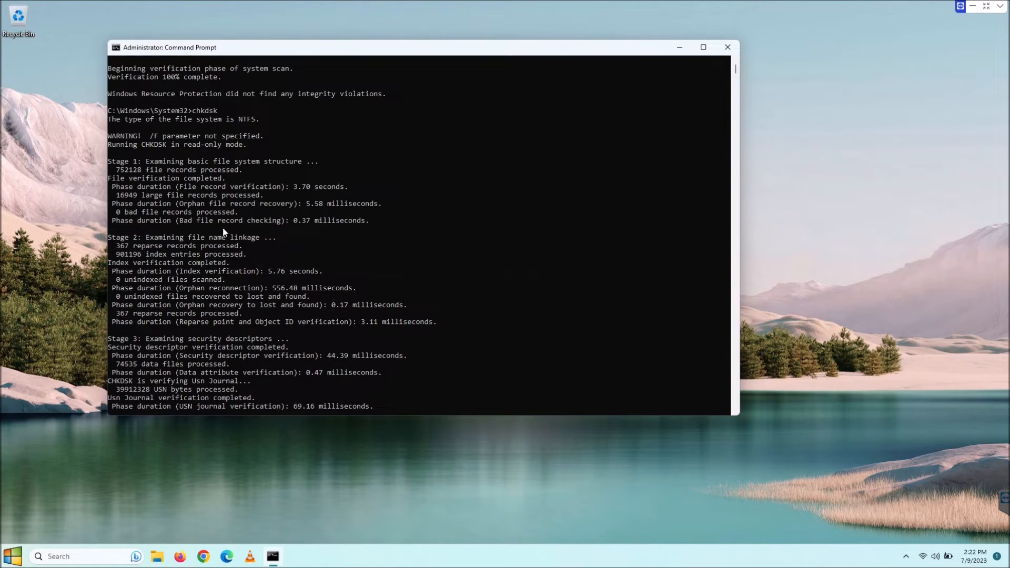
mouse_move(475, 280)
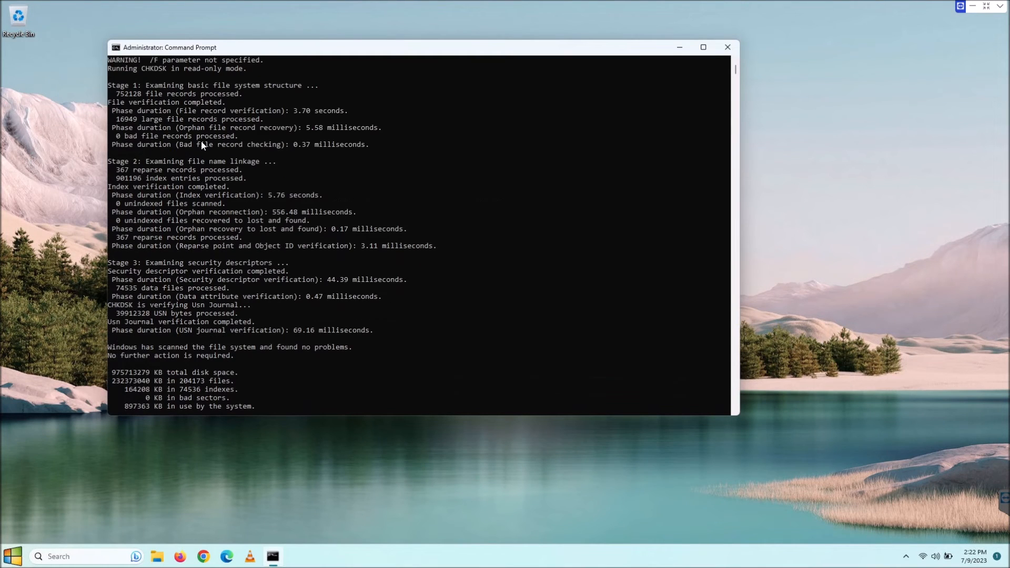
mouse_move(246, 181)
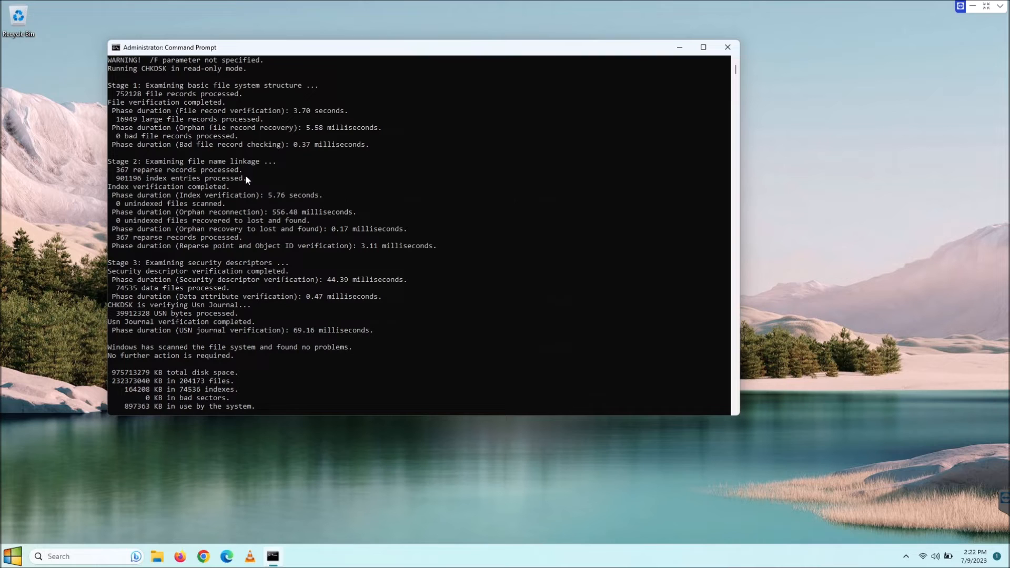
mouse_move(528, 281)
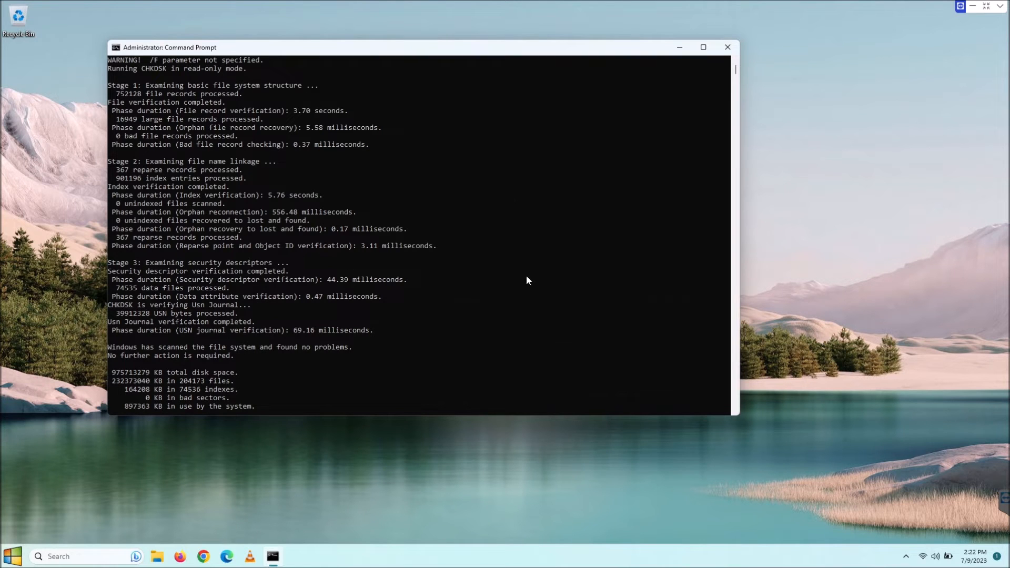
scroll("down", 3)
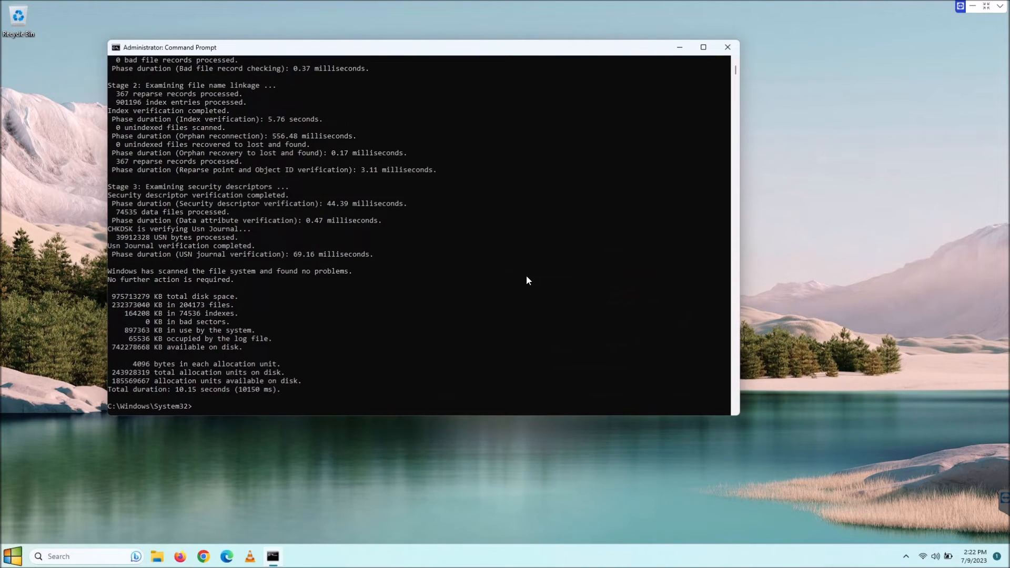
mouse_move(444, 294)
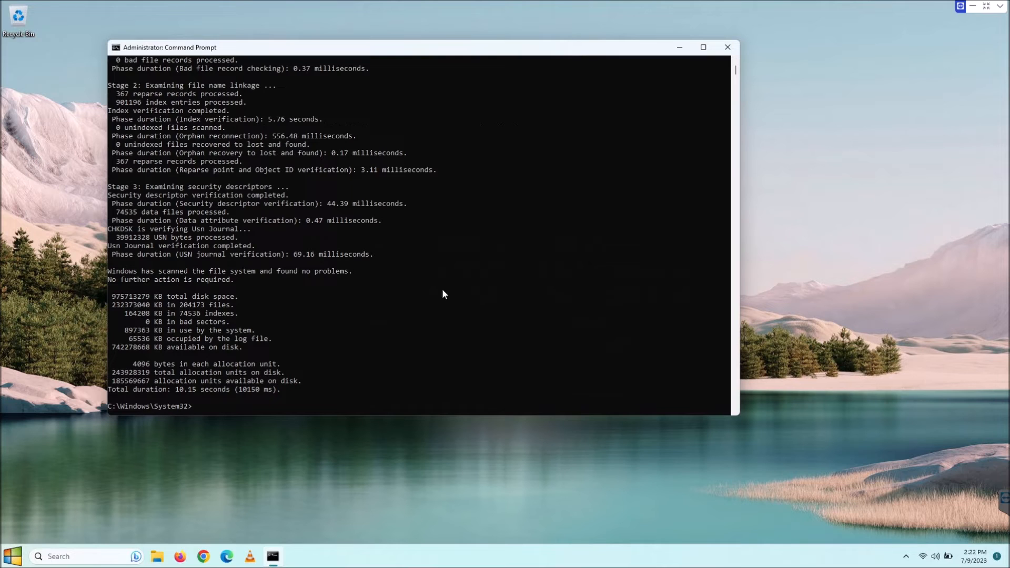
mouse_move(410, 268)
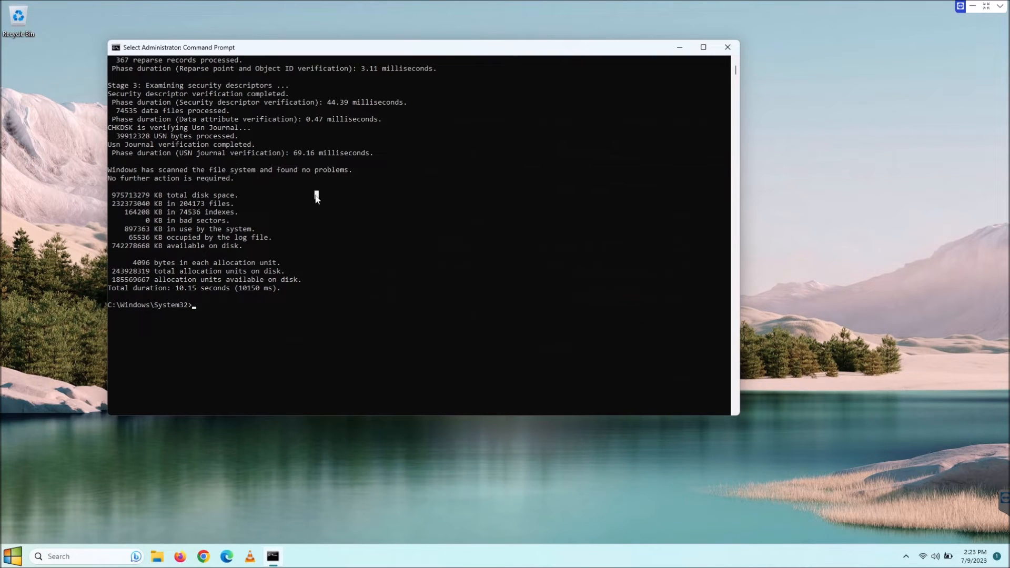
mouse_move(161, 210)
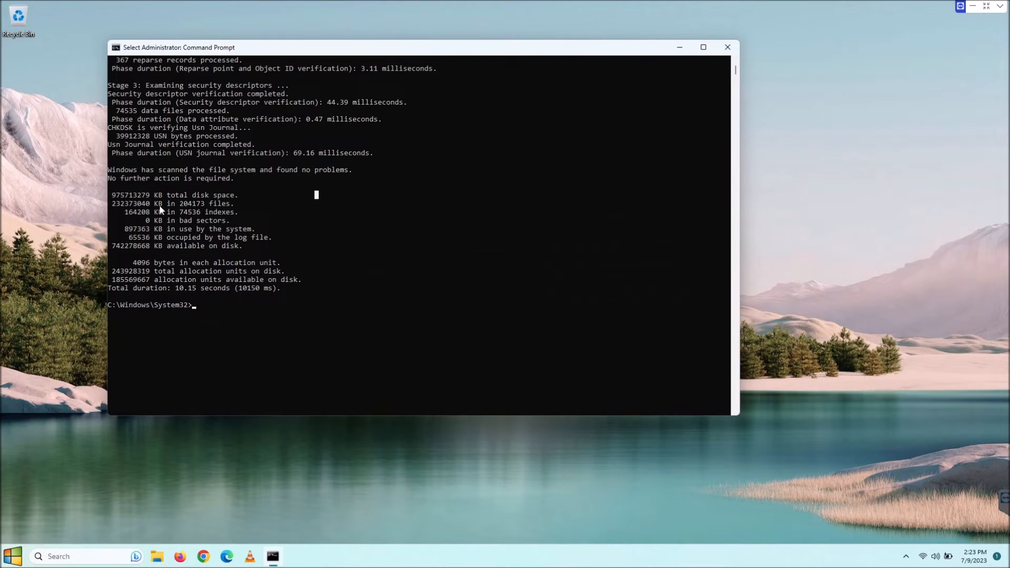
mouse_move(348, 273)
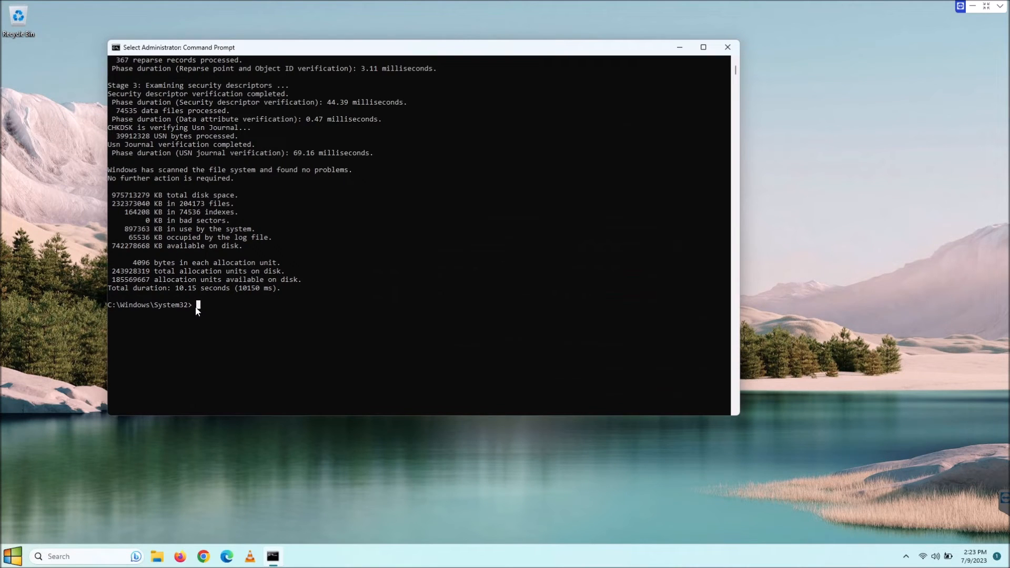
mouse_move(267, 337)
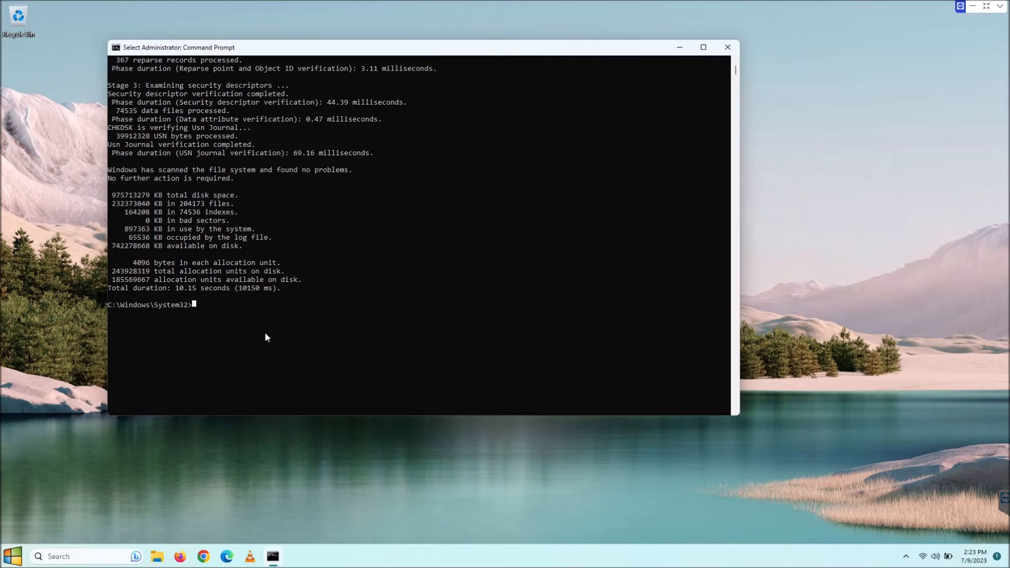
type("chkdsk d:")
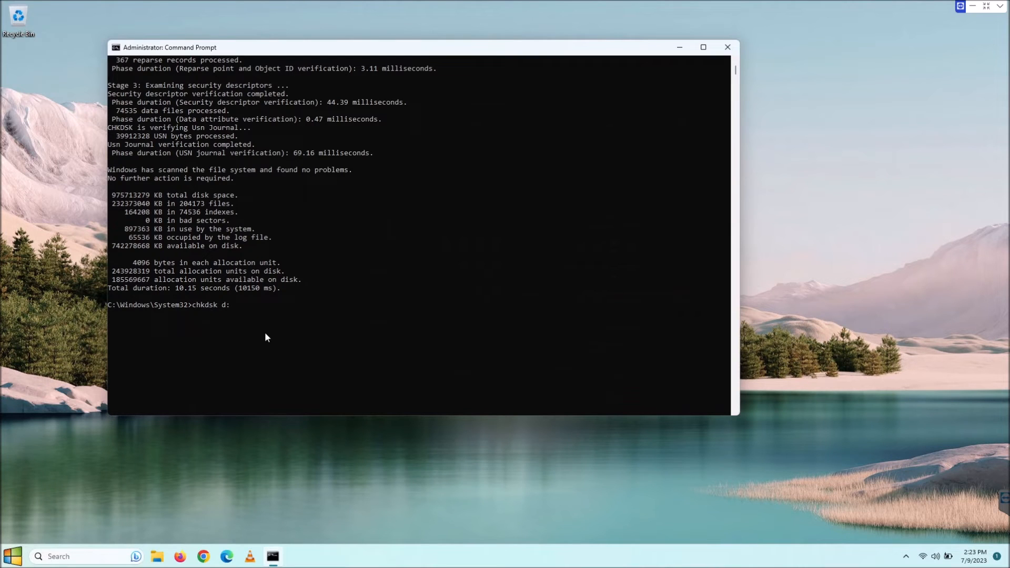
key("Backspace")
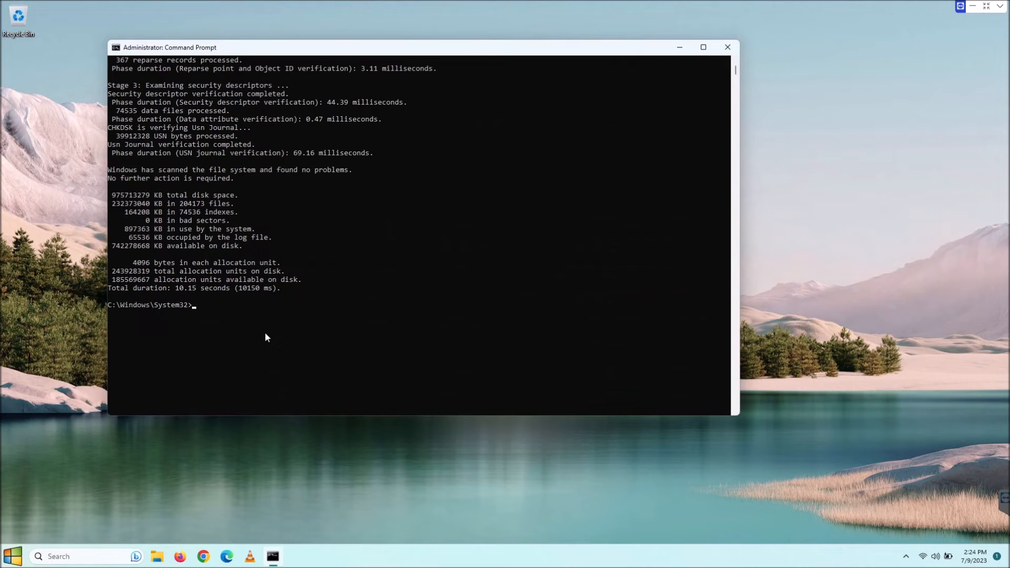
Type 'DISM /online /cleanup-image /checkhealth' at the System32 prompt without running it.
type("dism")
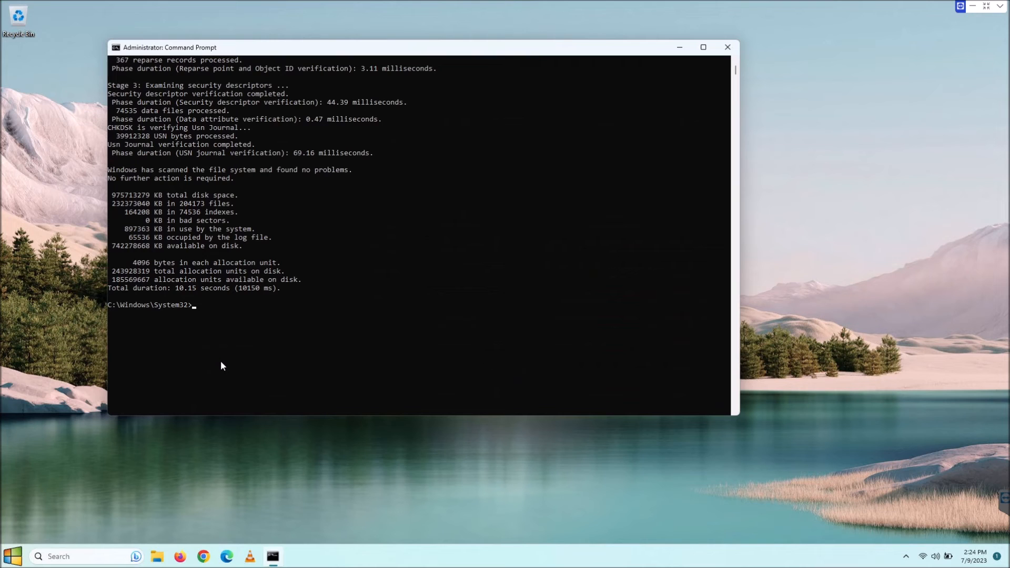
type("DISM /online /cleanup-image /checkhealth")
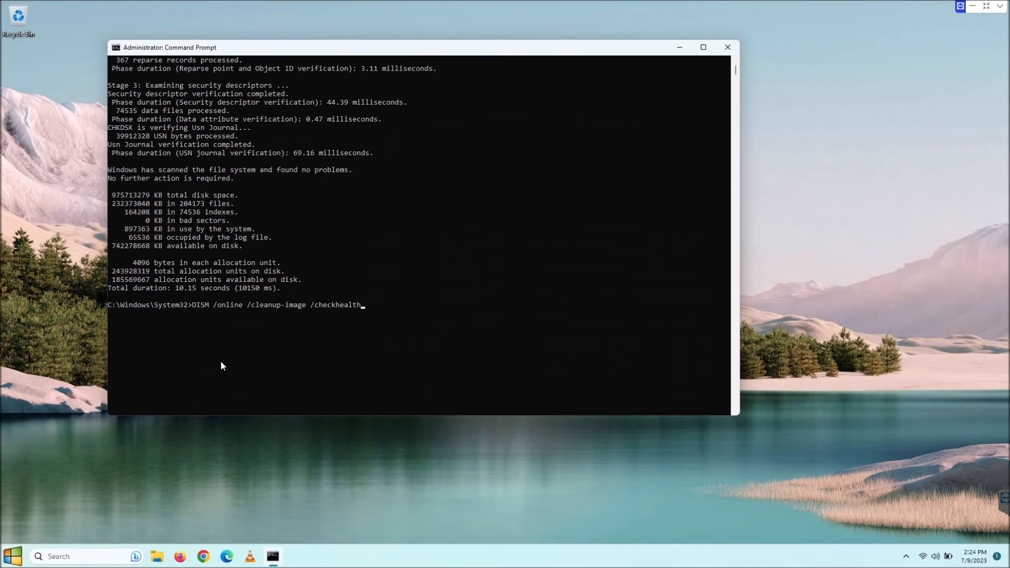
mouse_move(201, 315)
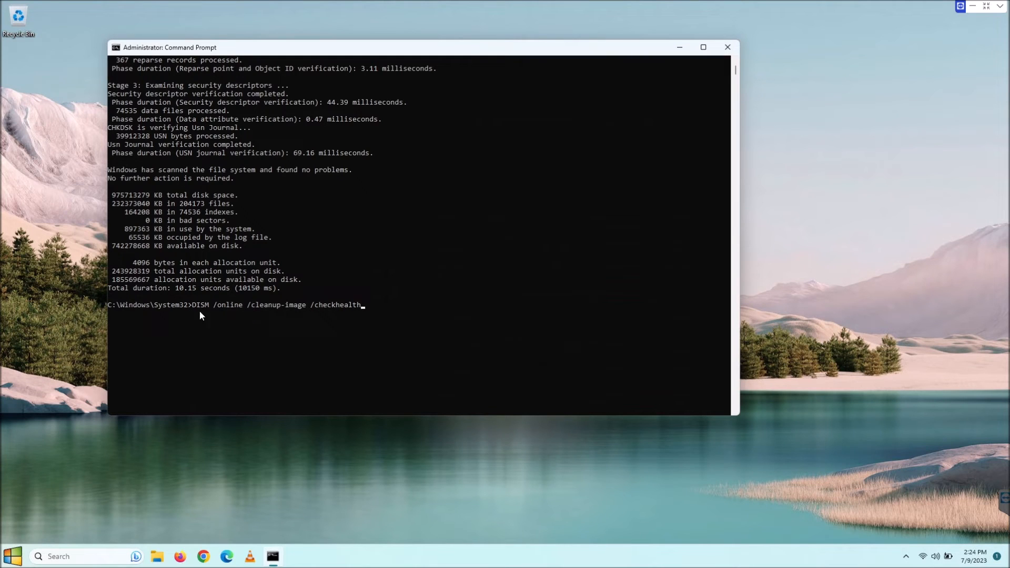
mouse_move(205, 311)
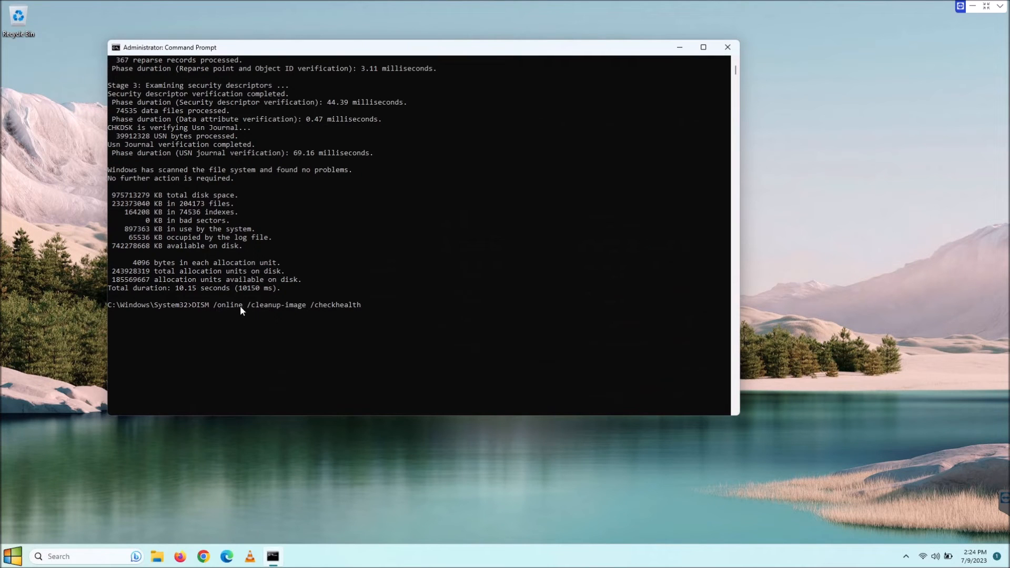
mouse_move(228, 322)
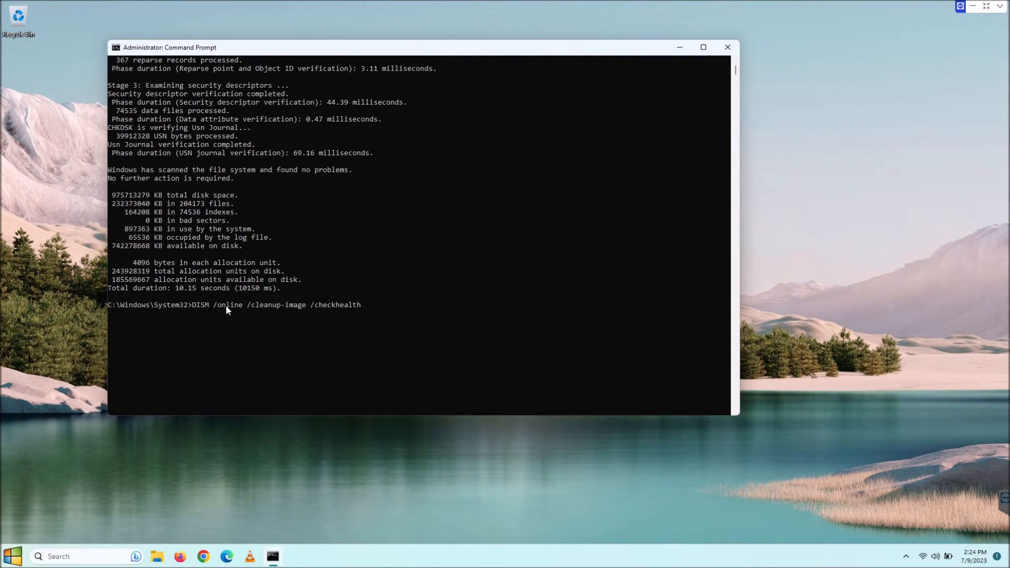
mouse_move(233, 312)
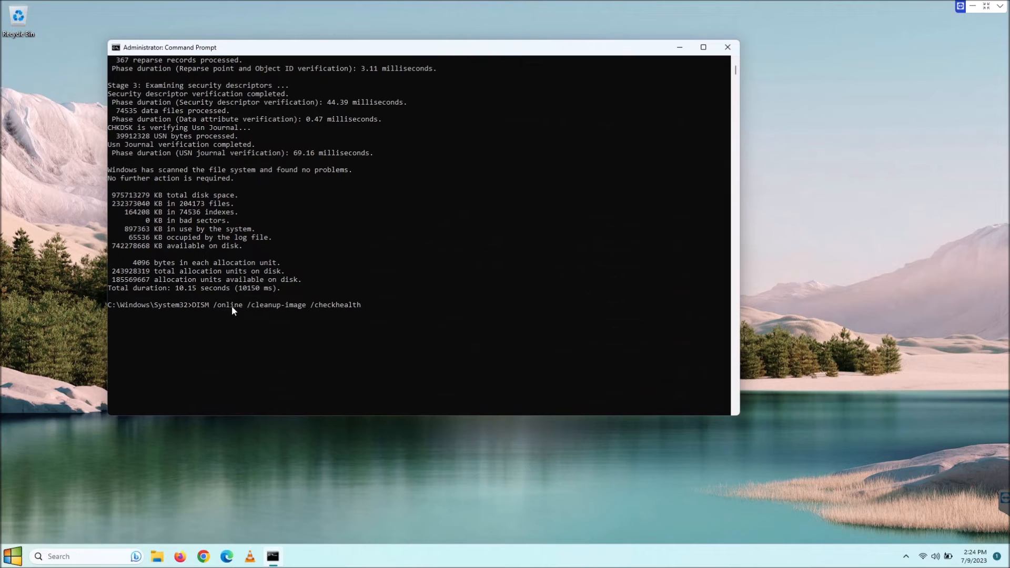
mouse_move(229, 312)
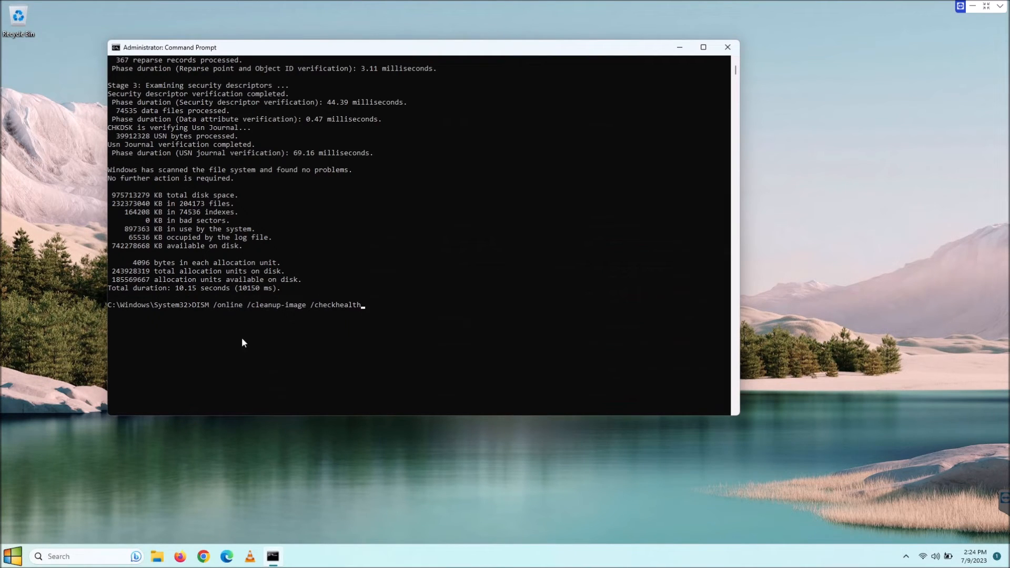
mouse_move(284, 371)
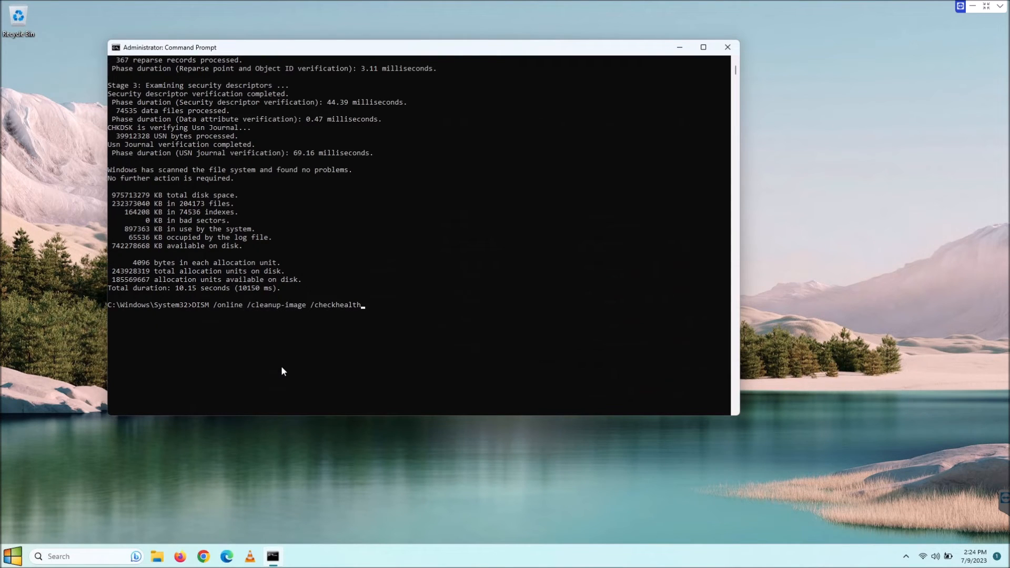
mouse_move(282, 360)
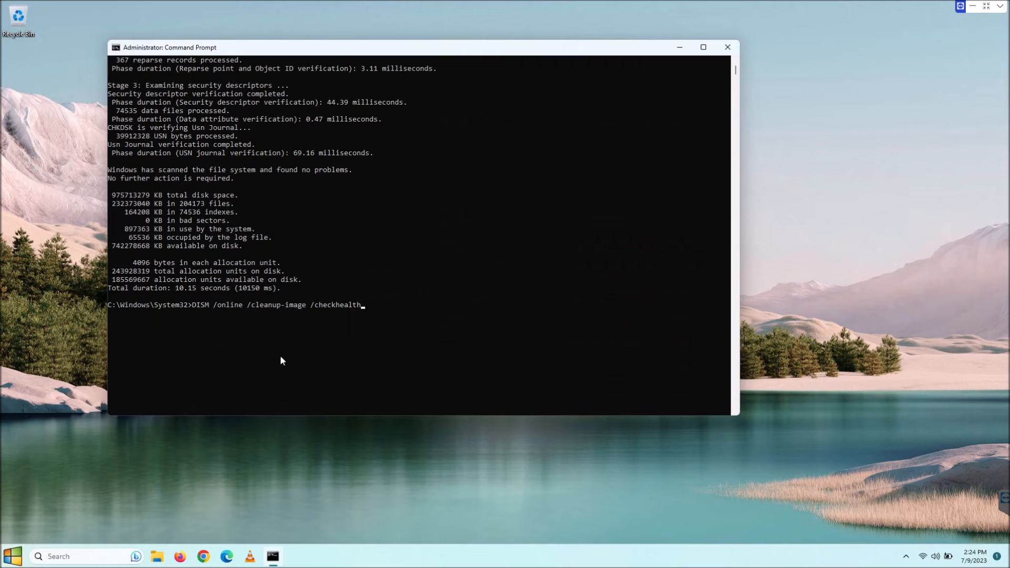
mouse_move(248, 311)
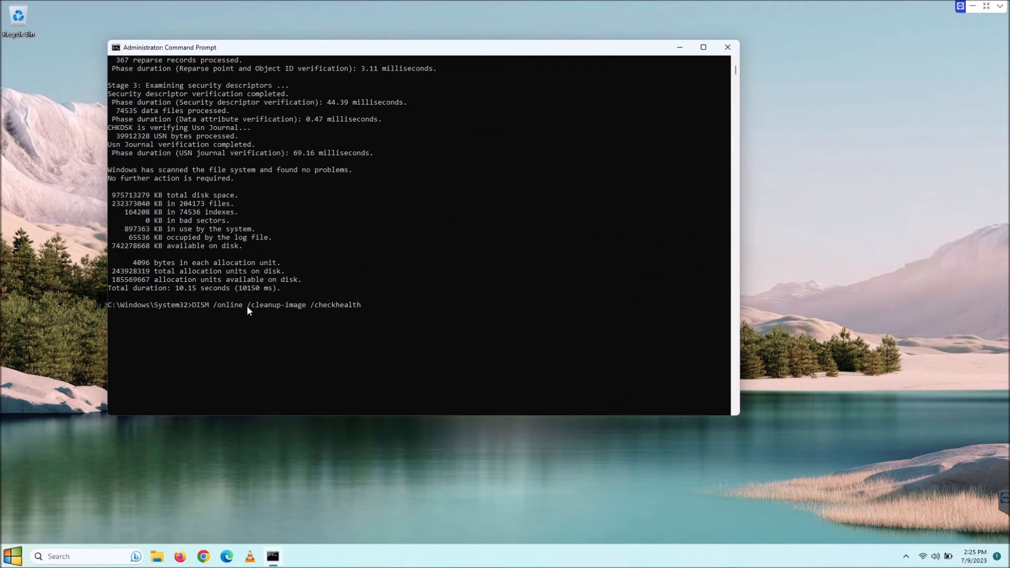
mouse_move(289, 311)
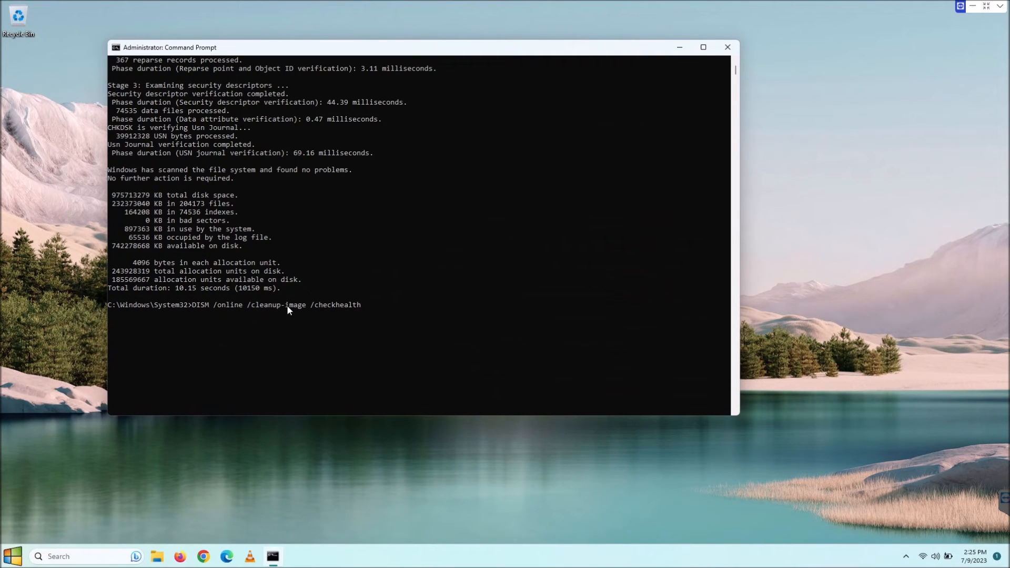
mouse_move(272, 312)
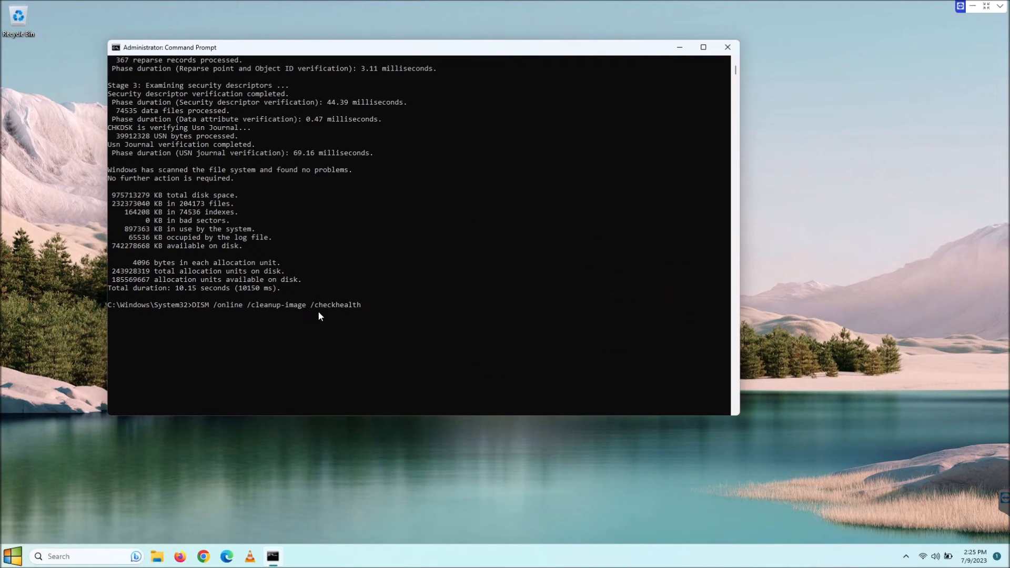
mouse_move(388, 321)
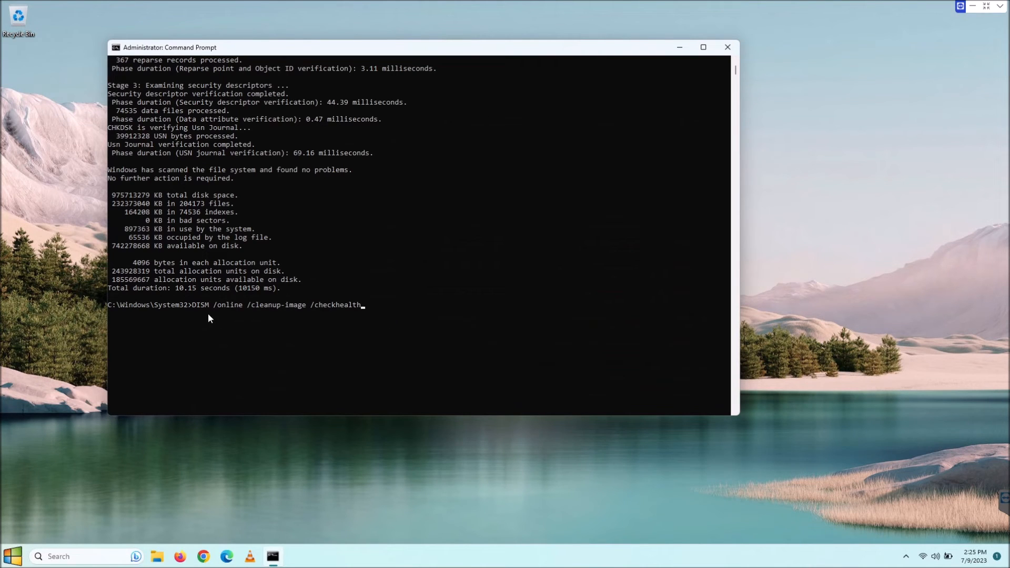
mouse_move(366, 311)
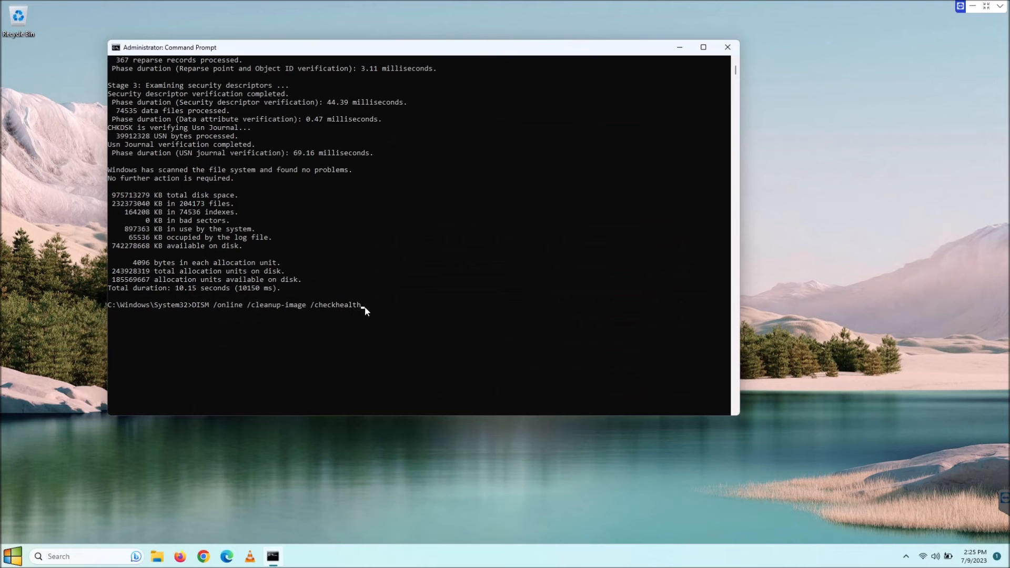
mouse_move(366, 355)
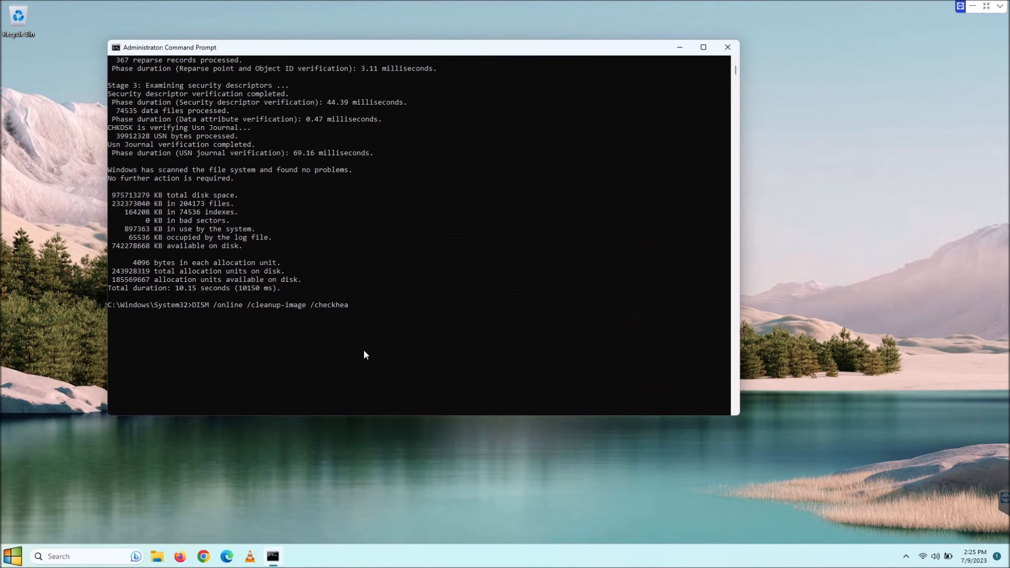
Swap the DISM option to scanhealth, then erase it back to the bare slash.
key("Backspace")
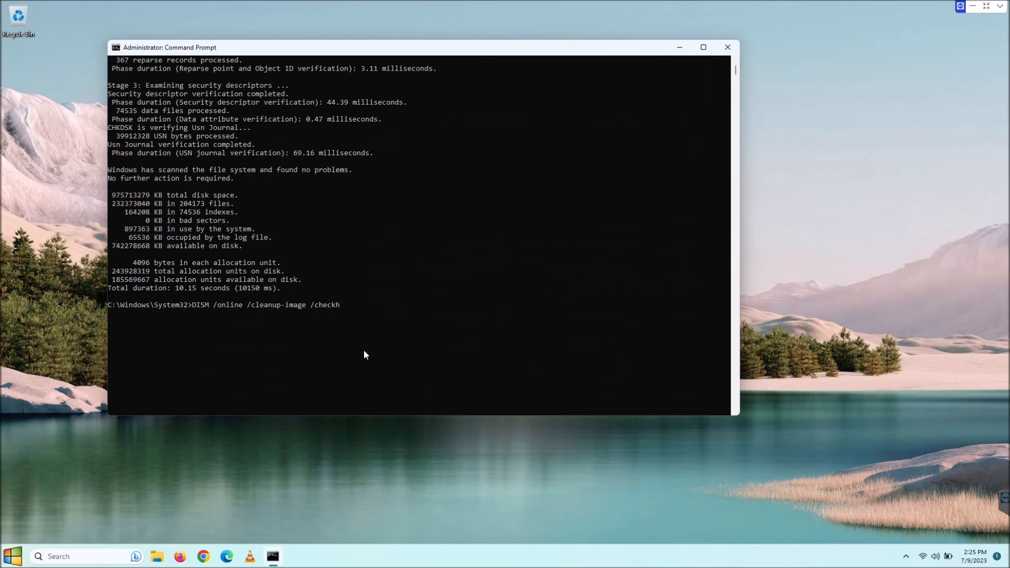
key("Backspace")
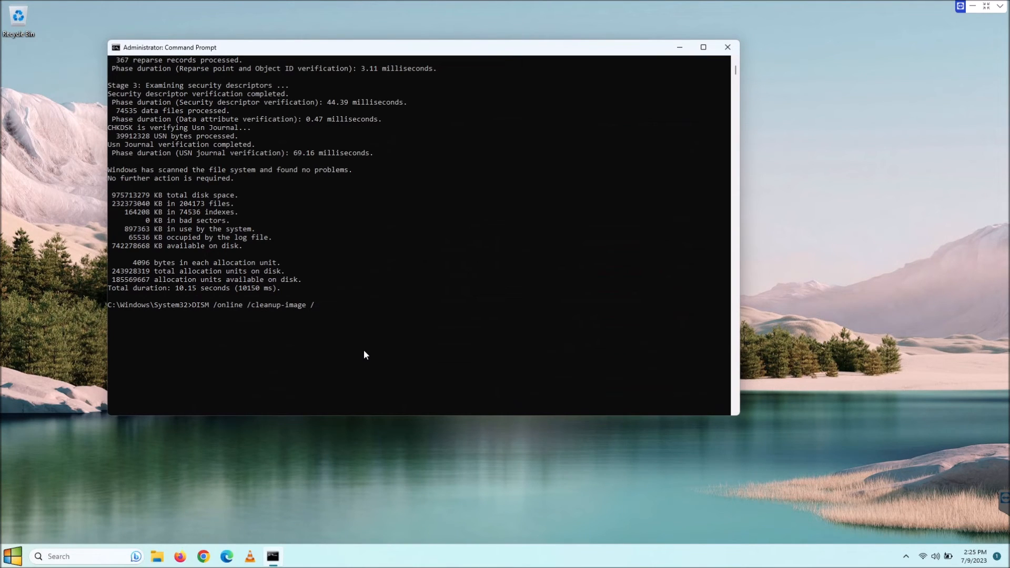
type("sca")
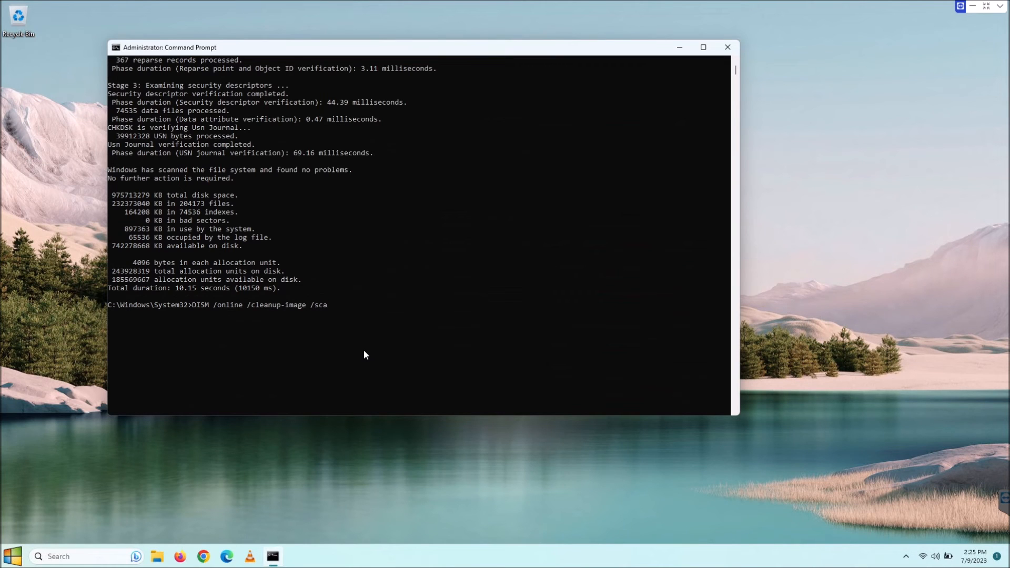
type("n")
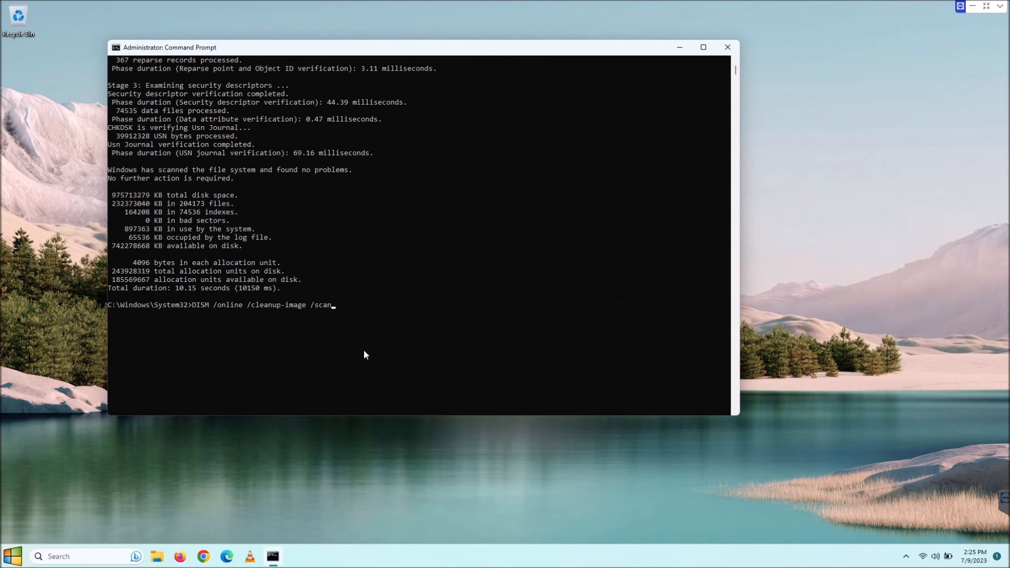
type("health")
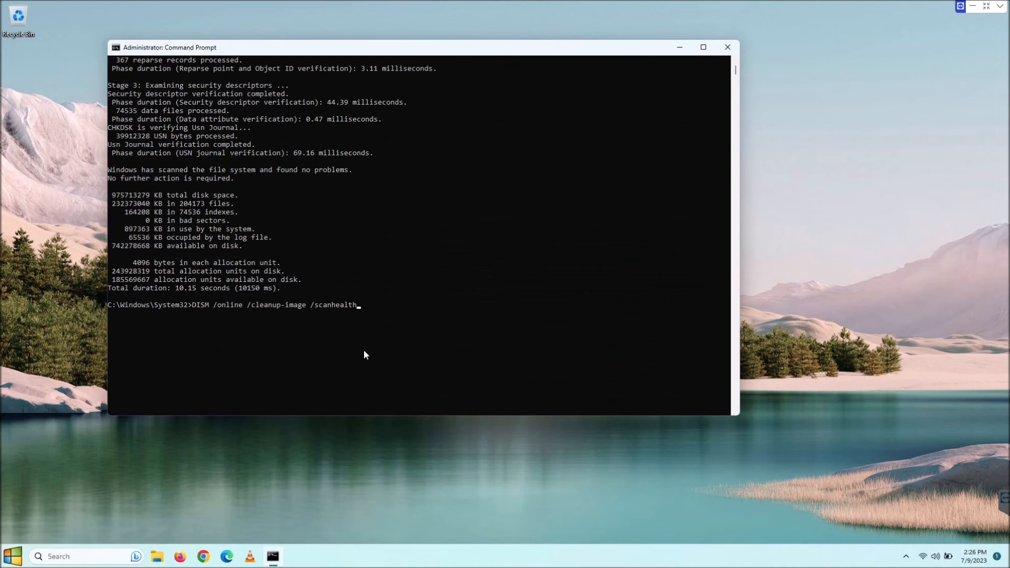
key("Backspace")
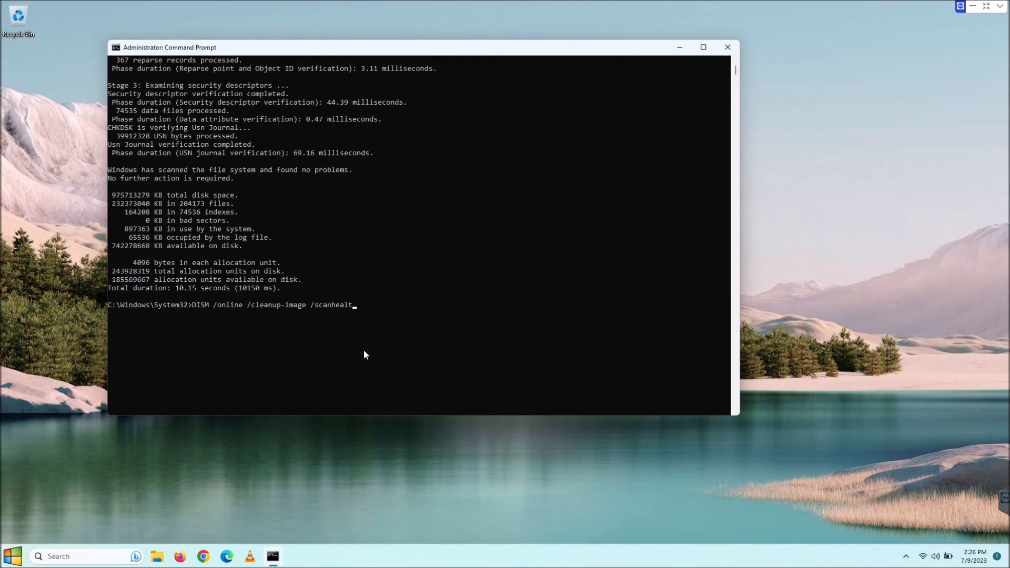
key("Backspace")
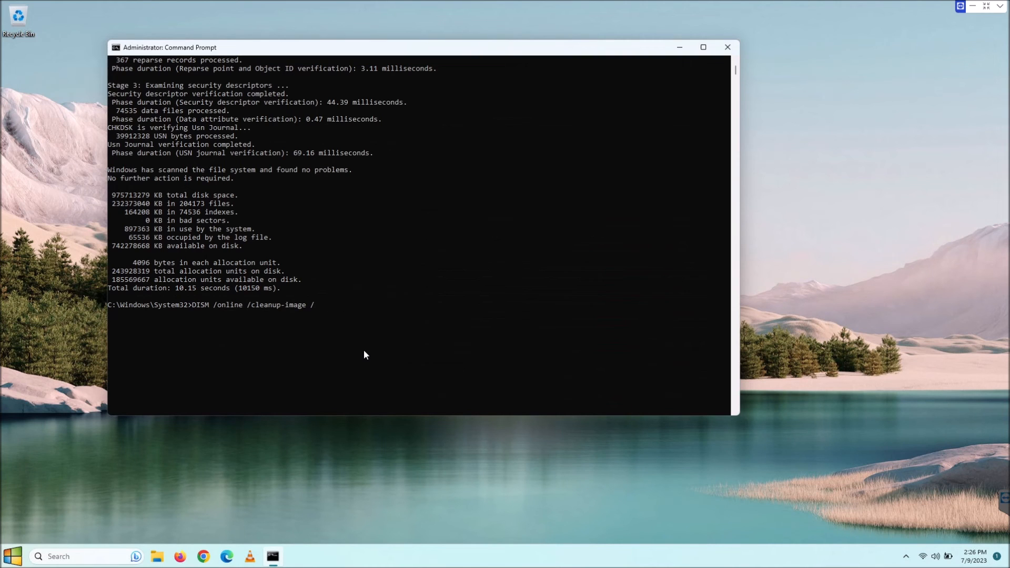
Complete and run 'DISM /online /cleanup-image /checkhealth', confirming no component store corruption.
type("check")
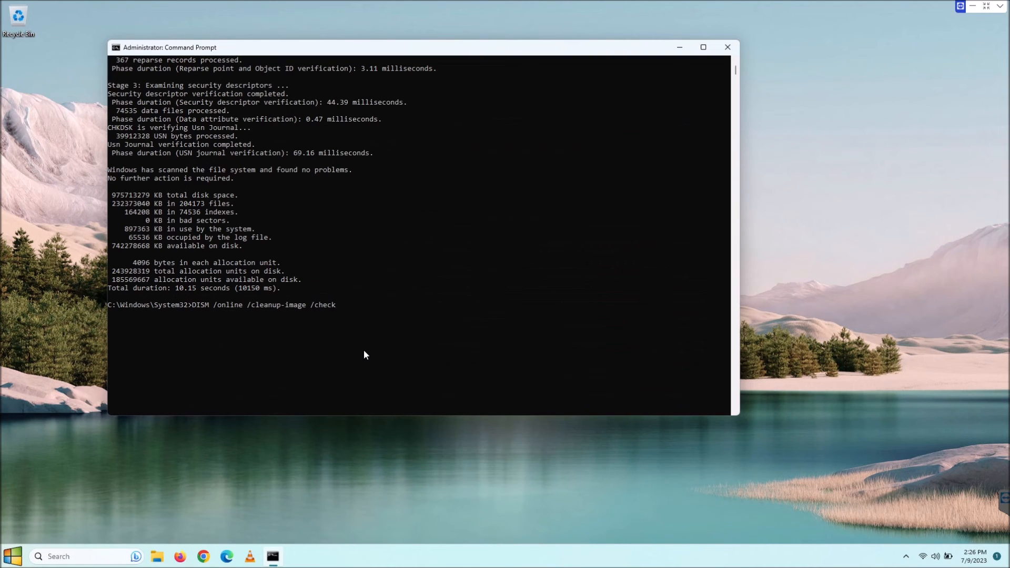
type("health")
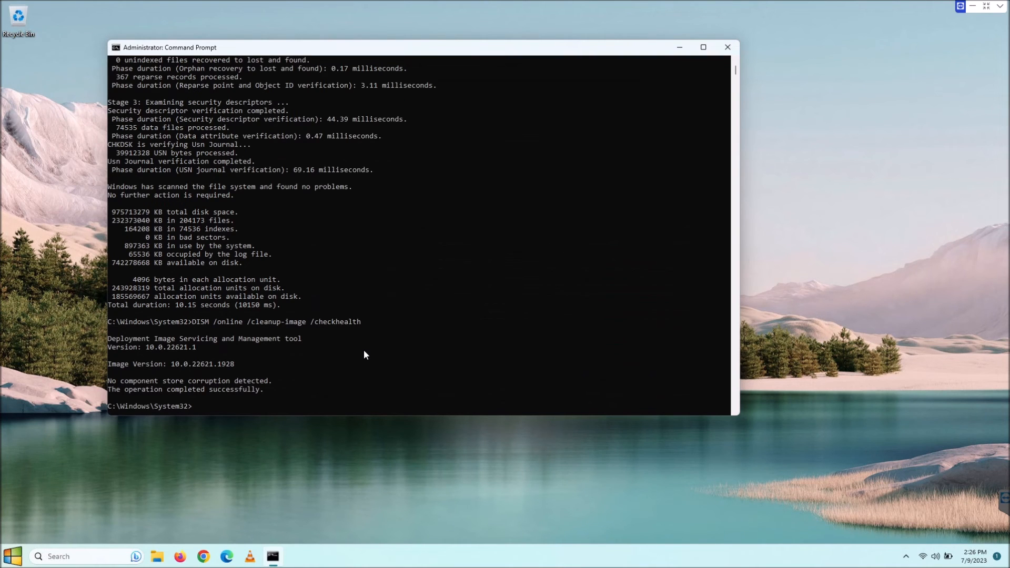
mouse_move(263, 193)
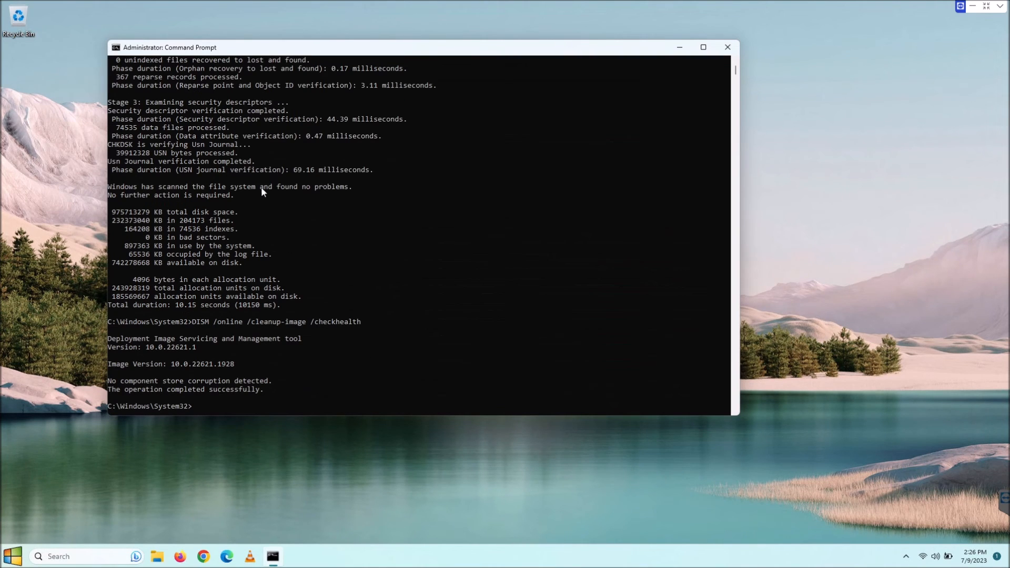
mouse_move(303, 330)
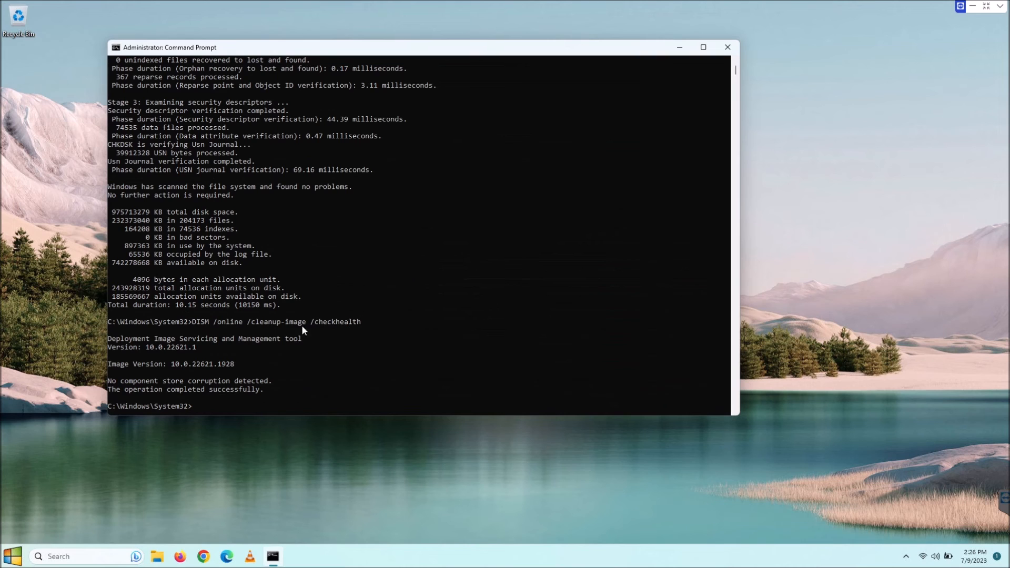
mouse_move(125, 387)
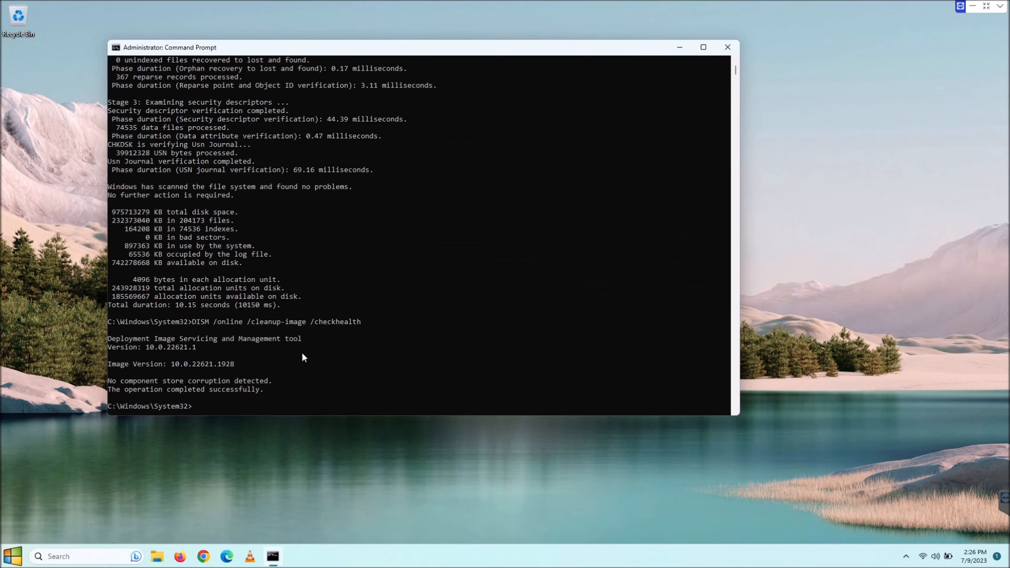
Type 'DISM /online /cleanup-image /restorehealth' at the new prompt without running it.
type("DISM /online /cleanup-image /checkhealth")
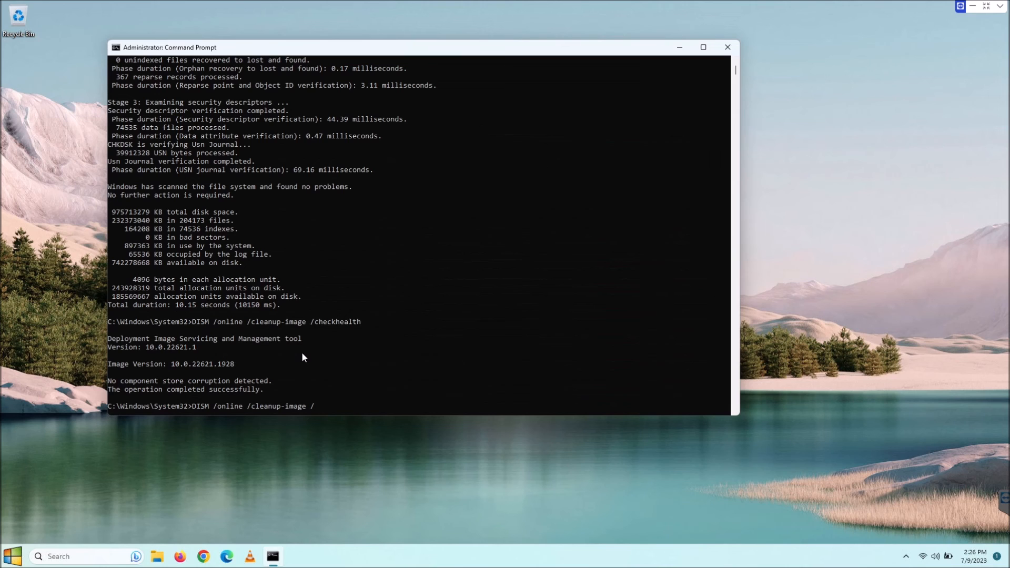
type("restorehe")
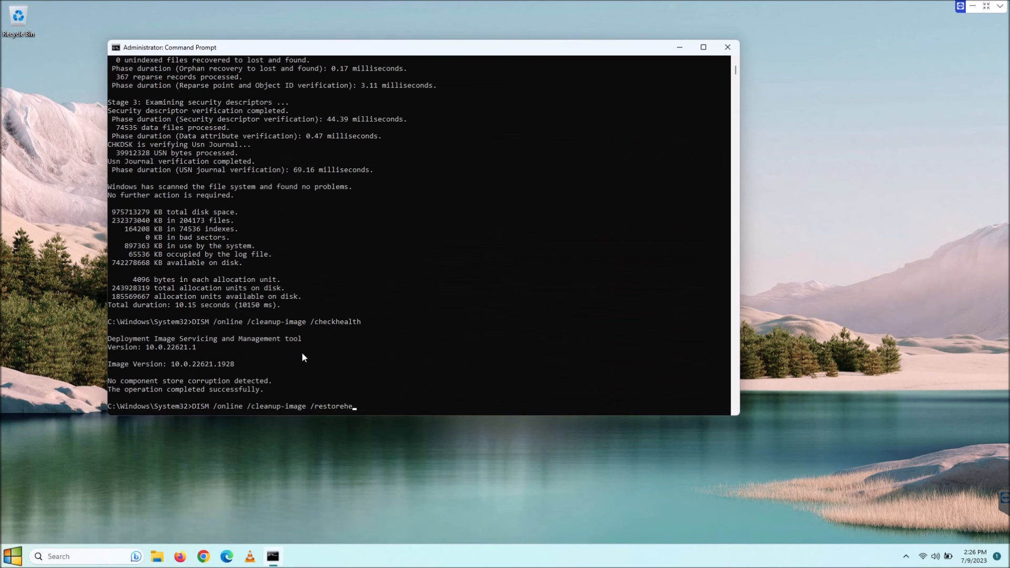
type("alth")
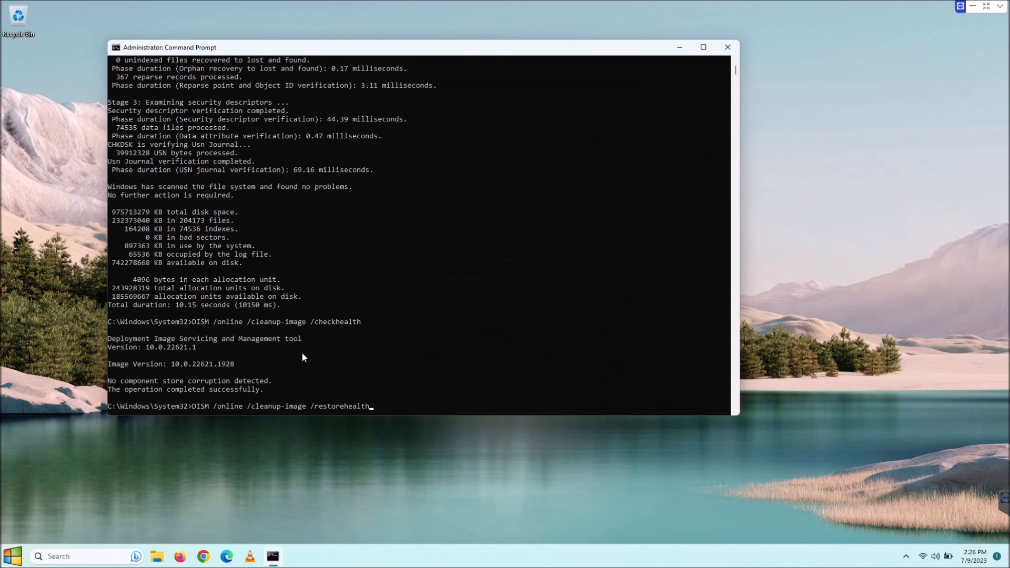
mouse_move(332, 342)
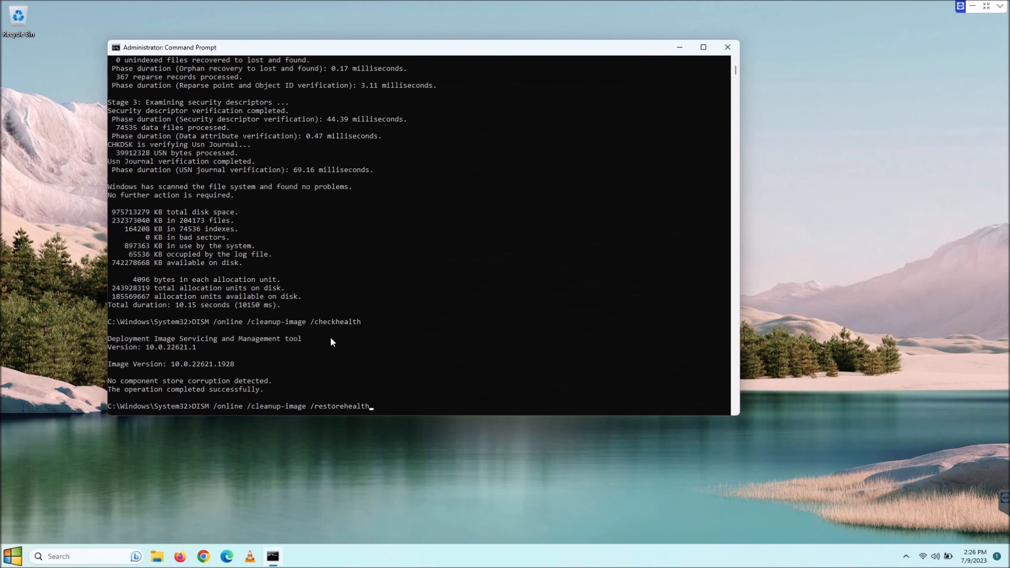
mouse_move(443, 338)
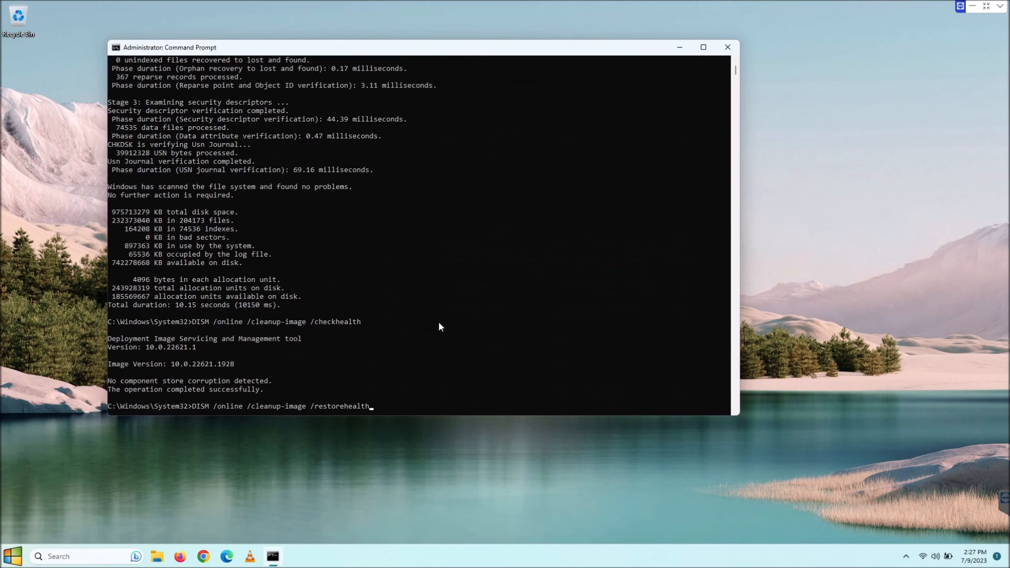
mouse_move(341, 328)
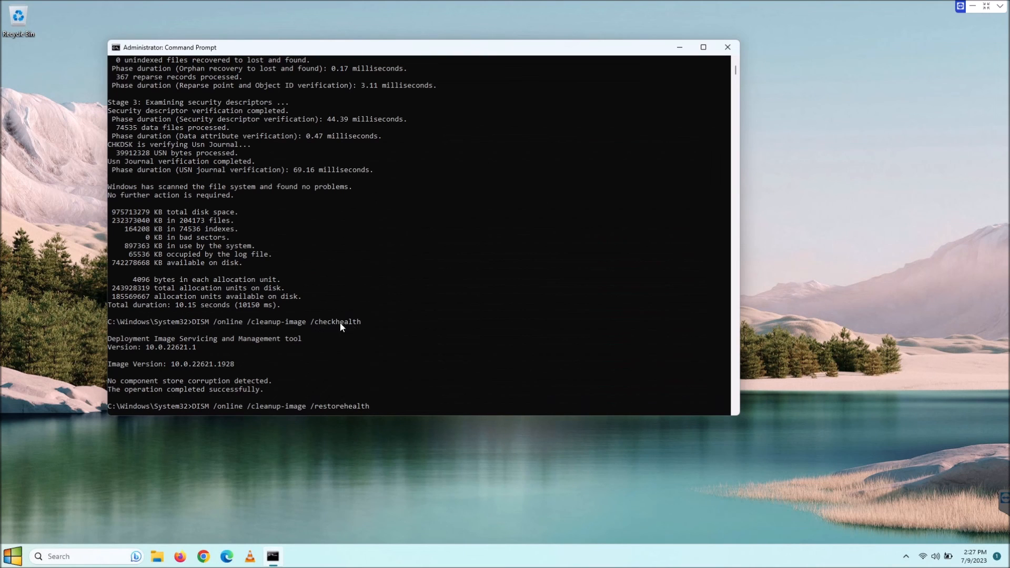
mouse_move(371, 338)
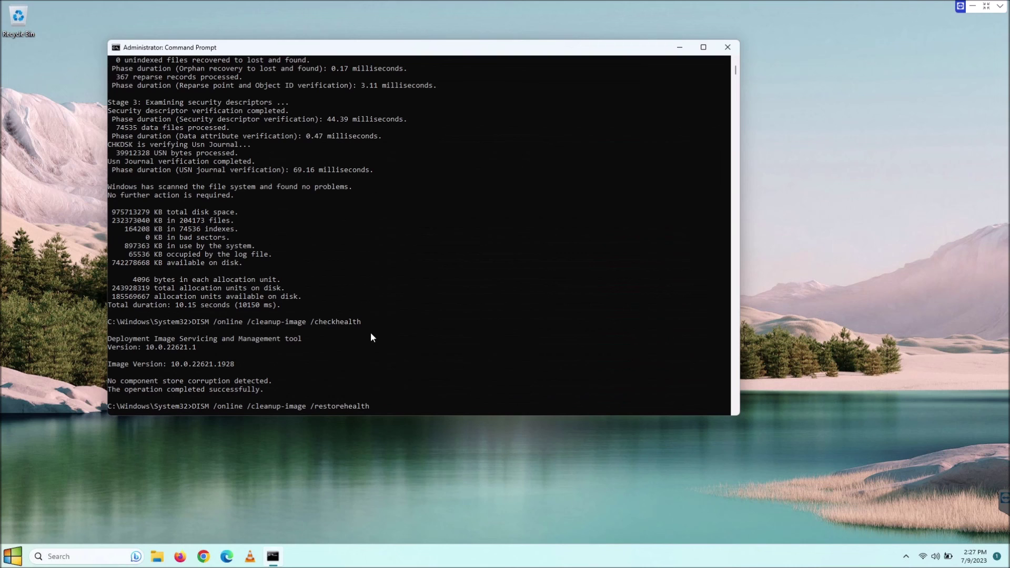
mouse_move(431, 291)
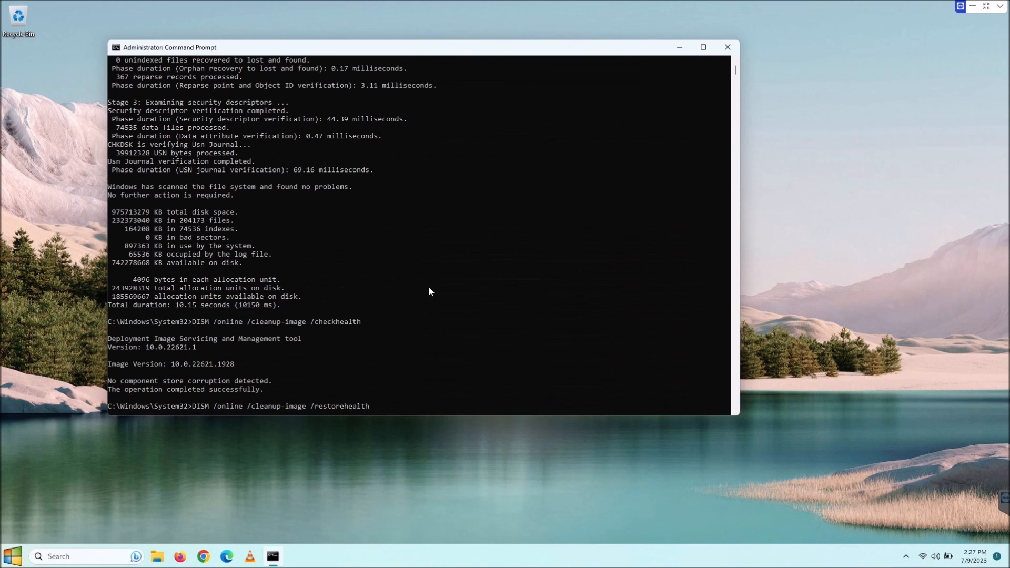
mouse_move(355, 345)
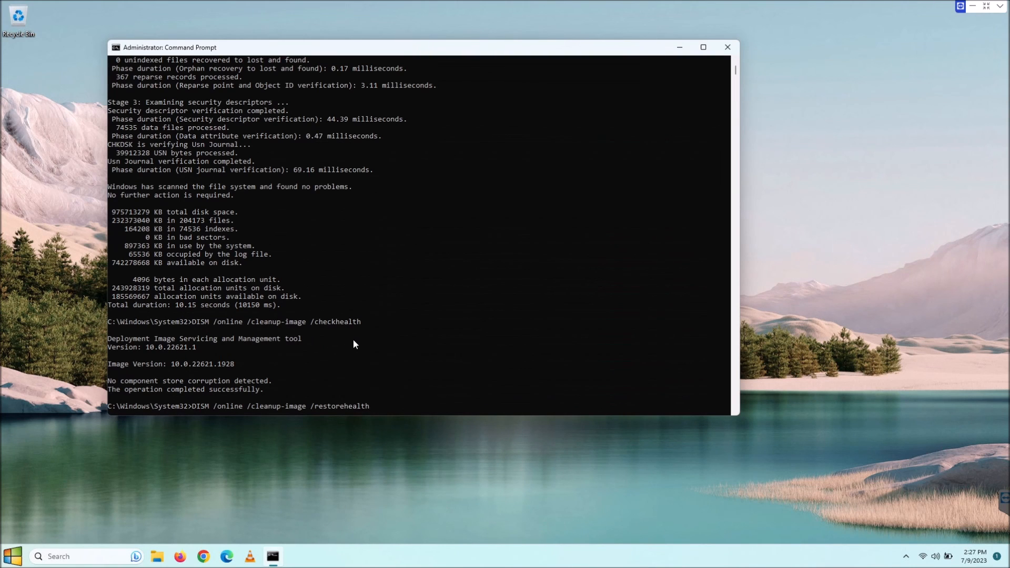
mouse_move(325, 413)
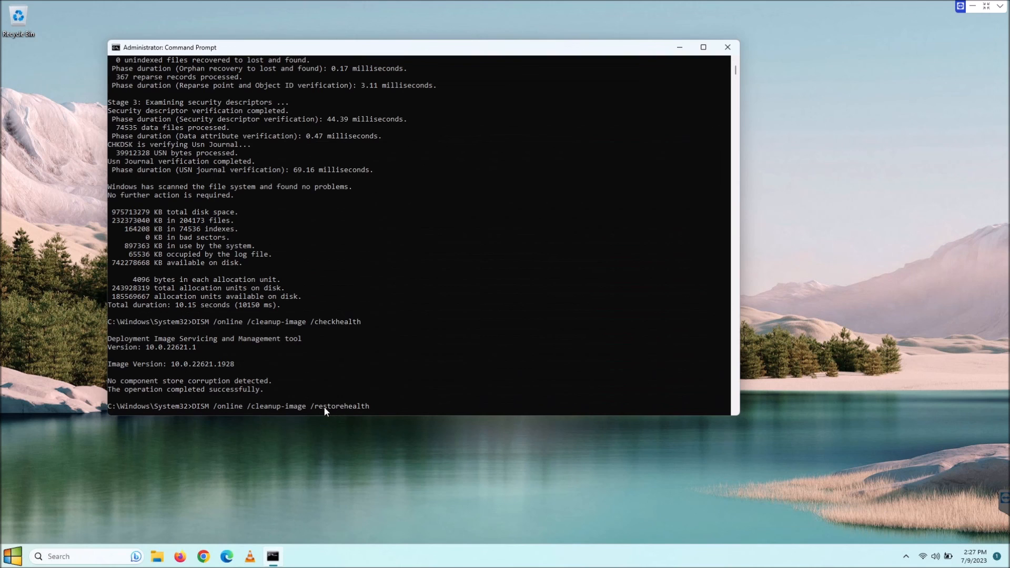
mouse_move(250, 350)
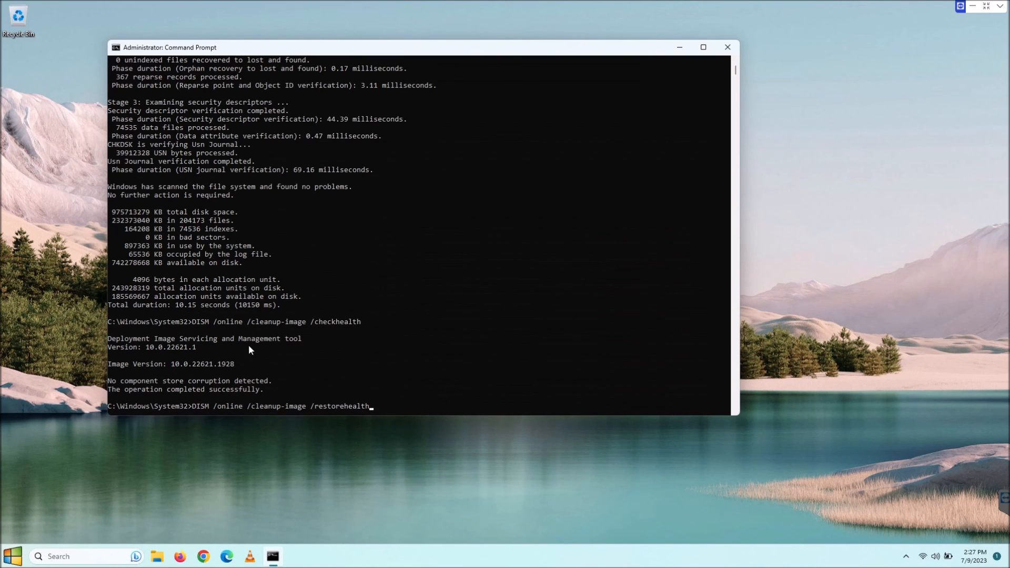
mouse_move(374, 415)
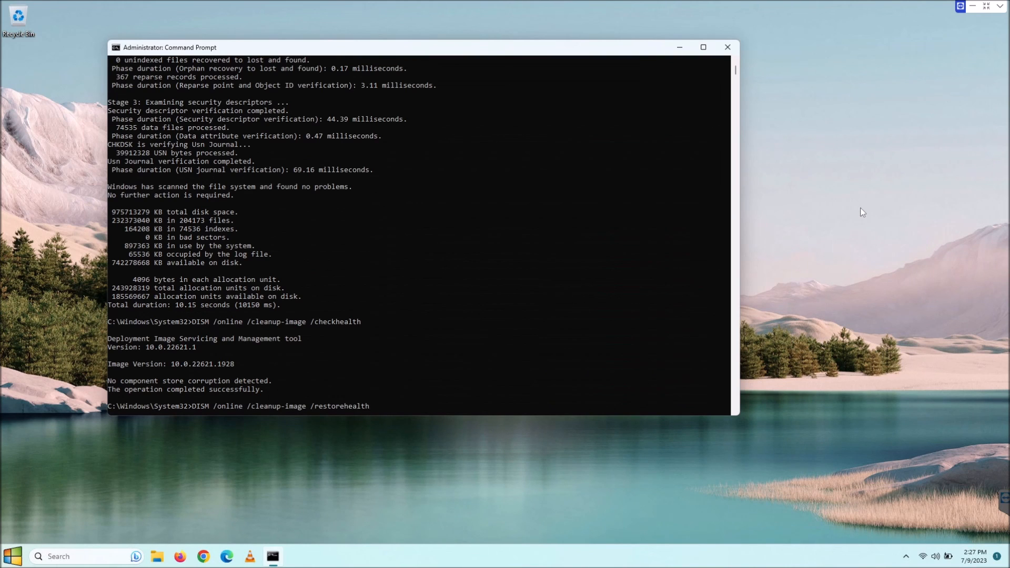
mouse_move(454, 247)
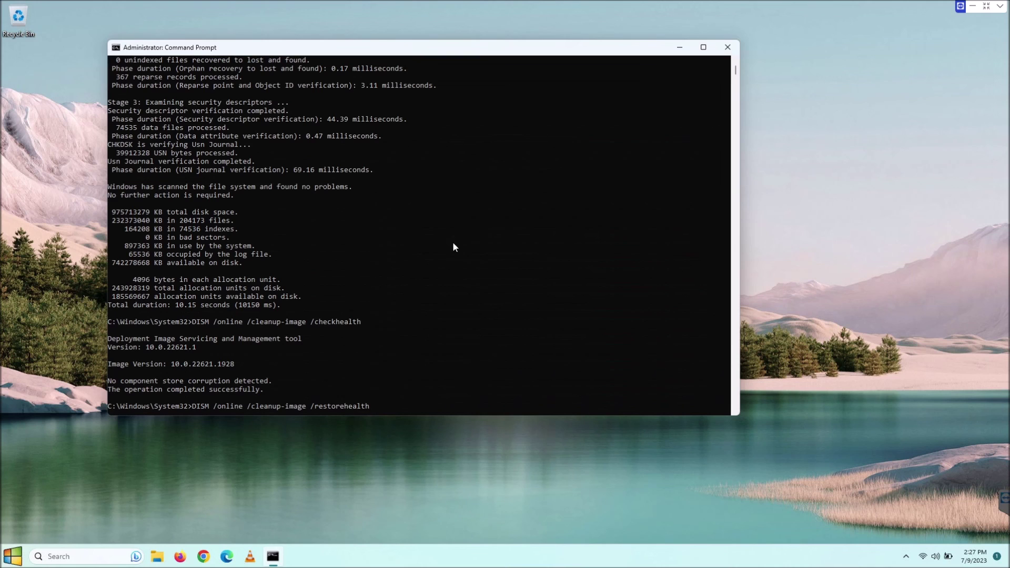
mouse_move(778, 307)
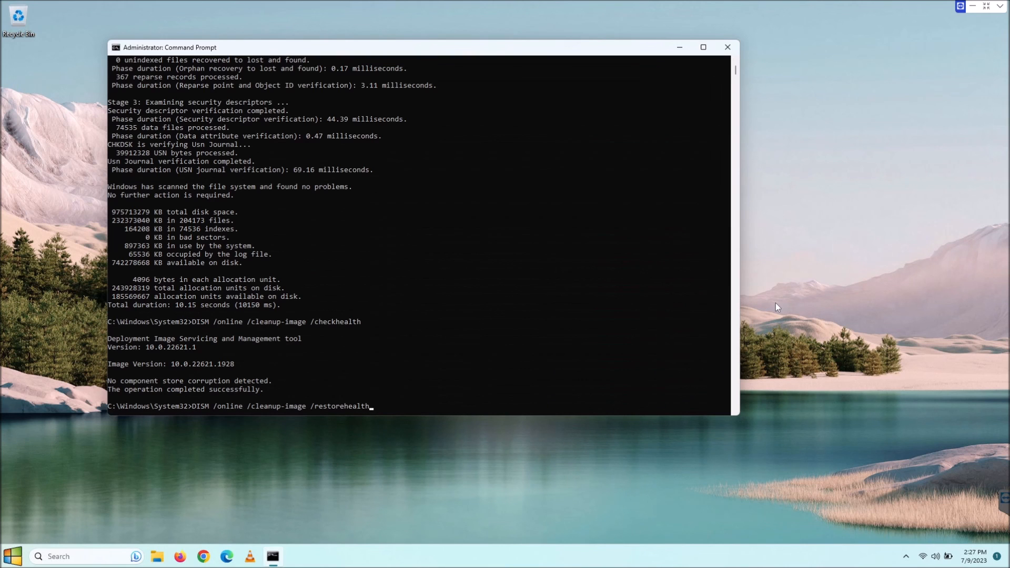
mouse_move(474, 41)
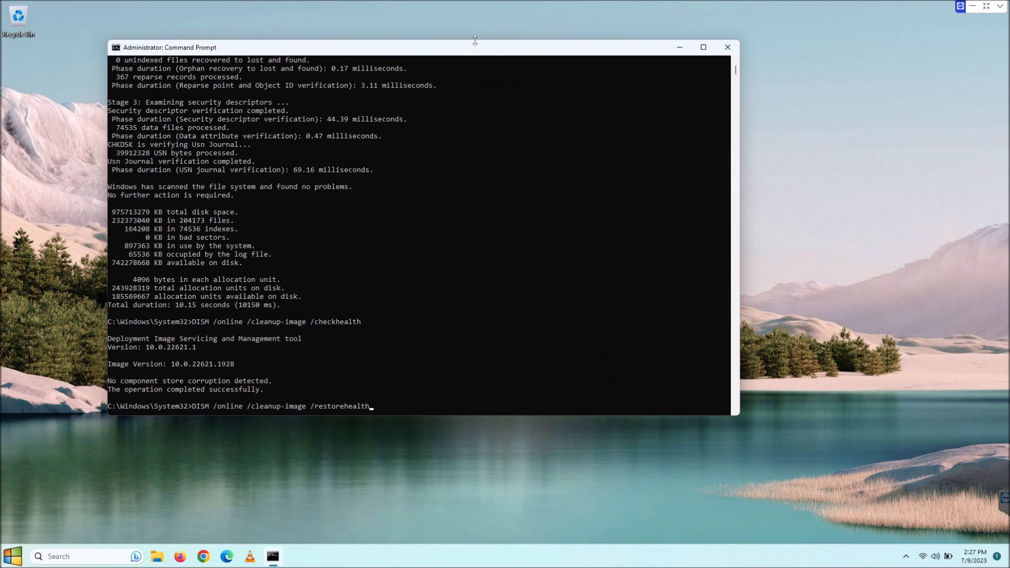